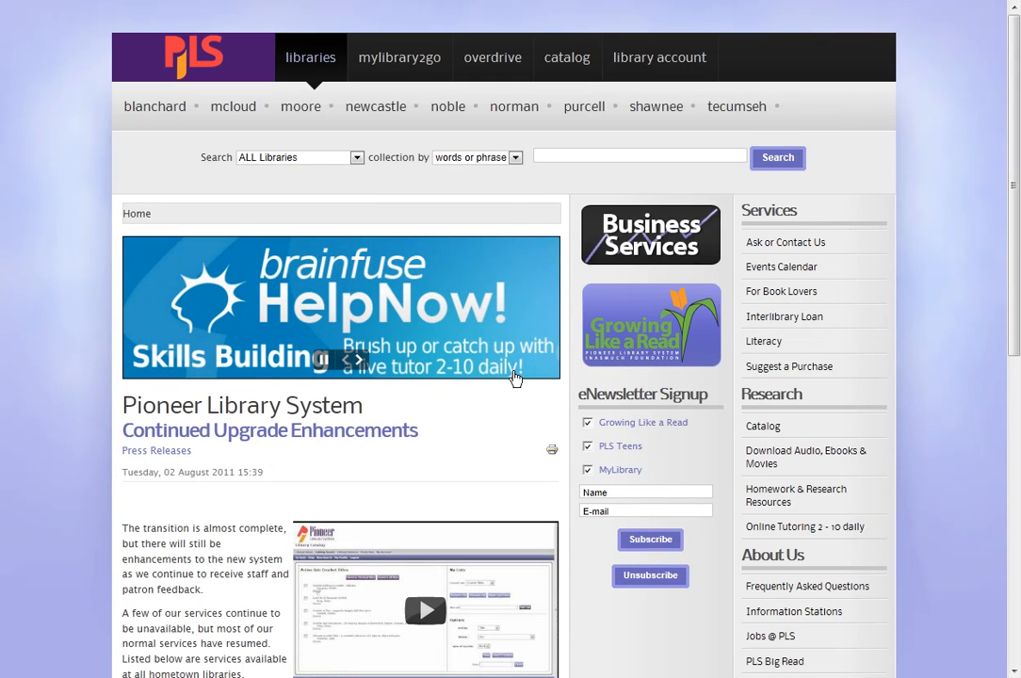
{"action": "mouse_move", "coordinate": [515, 321]}
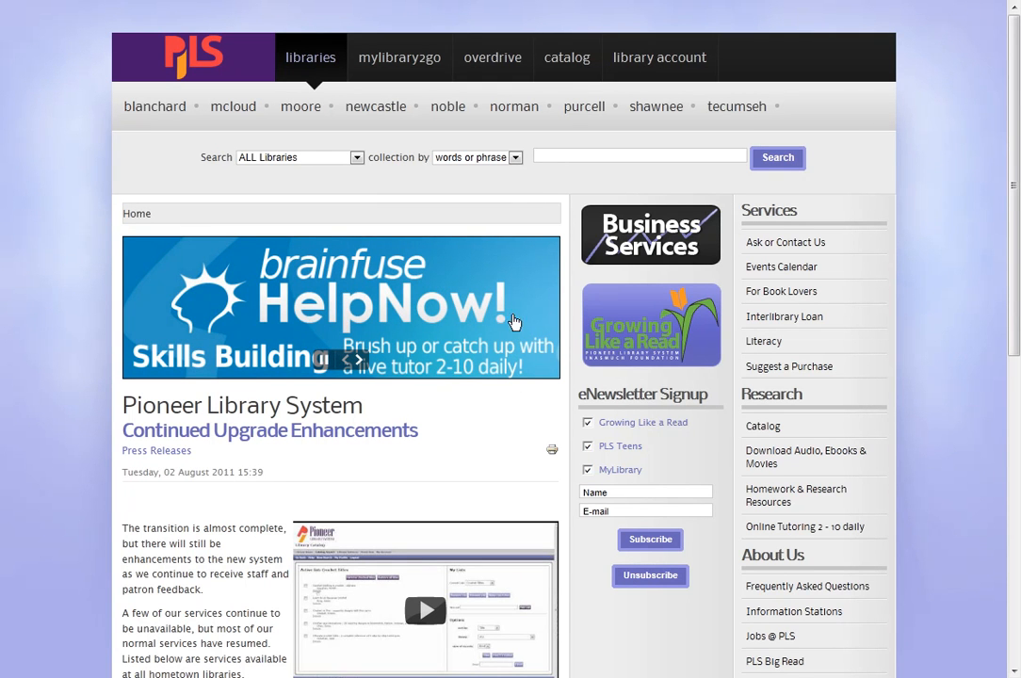
{"action": "mouse_move", "coordinate": [567, 58]}
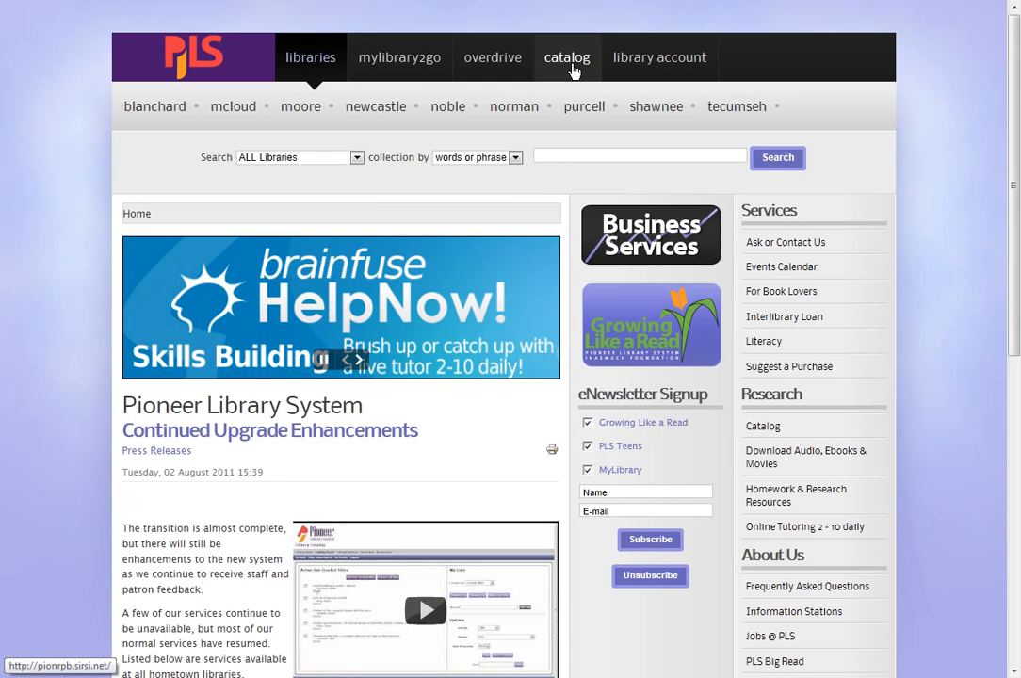
Open the catalog and log in to the patron account with card number and PIN.
{"action": "left_click", "coordinate": [567, 58]}
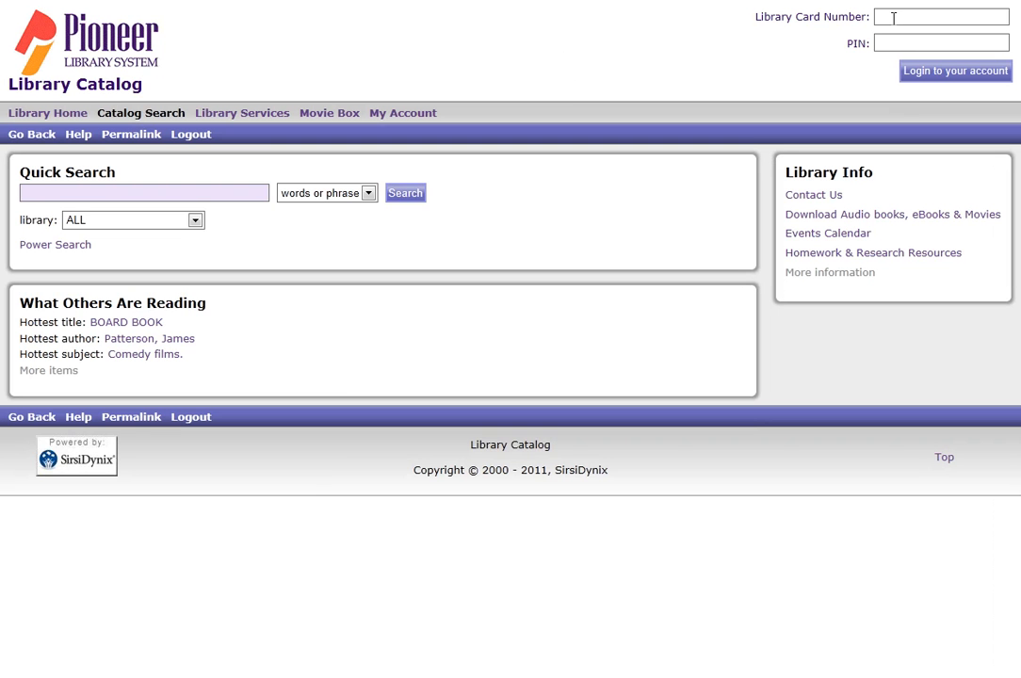
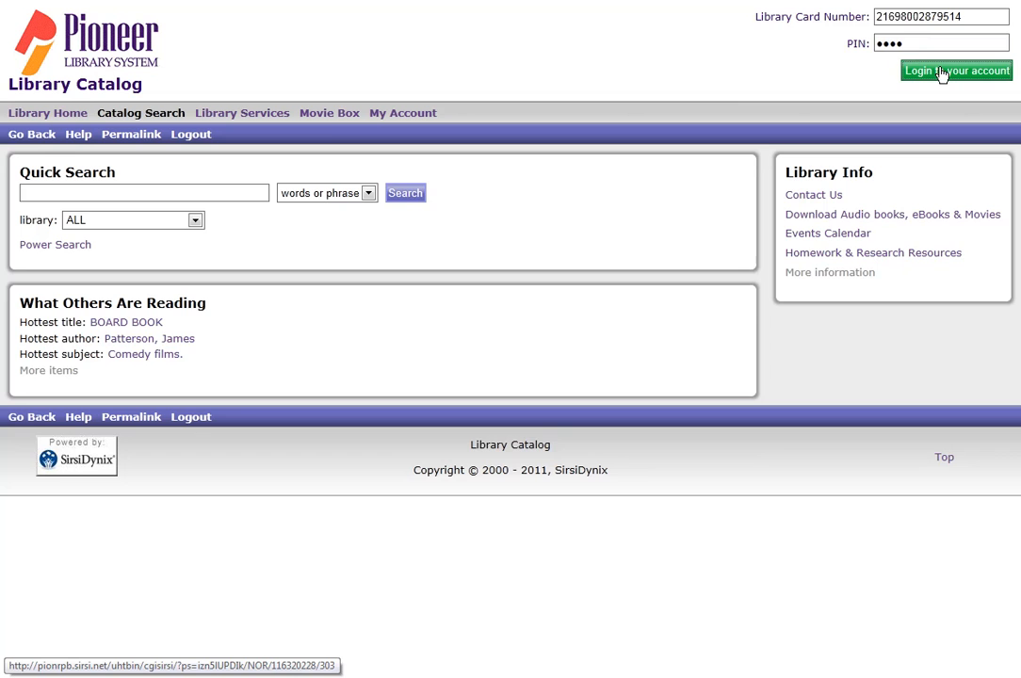
{"action": "left_click", "coordinate": [957, 71]}
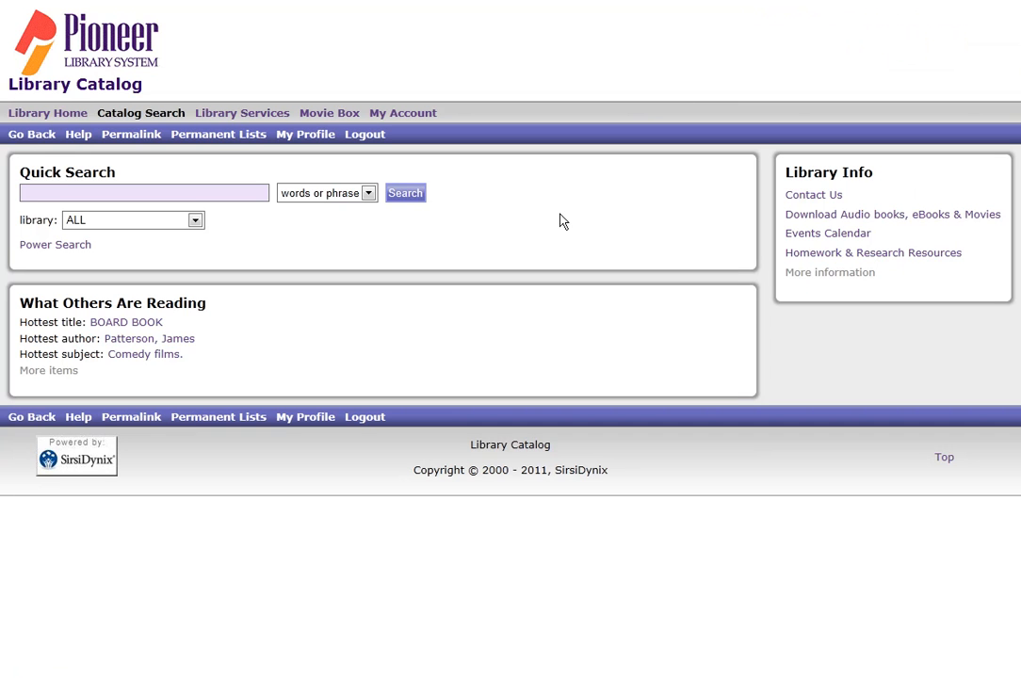
{"action": "left_click", "coordinate": [145, 193]}
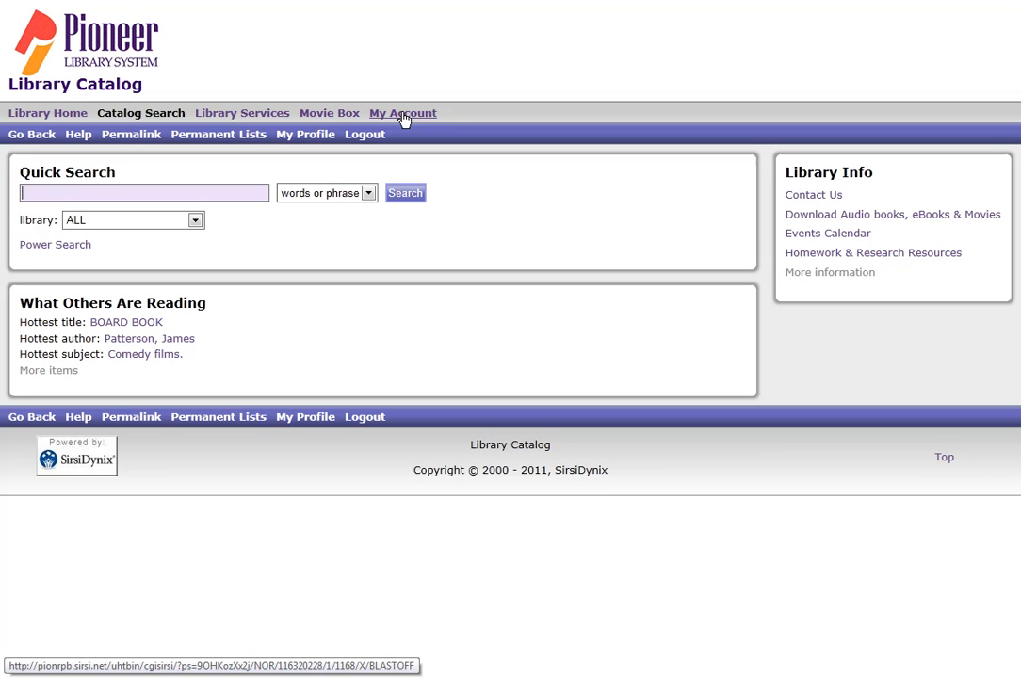
{"action": "left_click", "coordinate": [402, 113]}
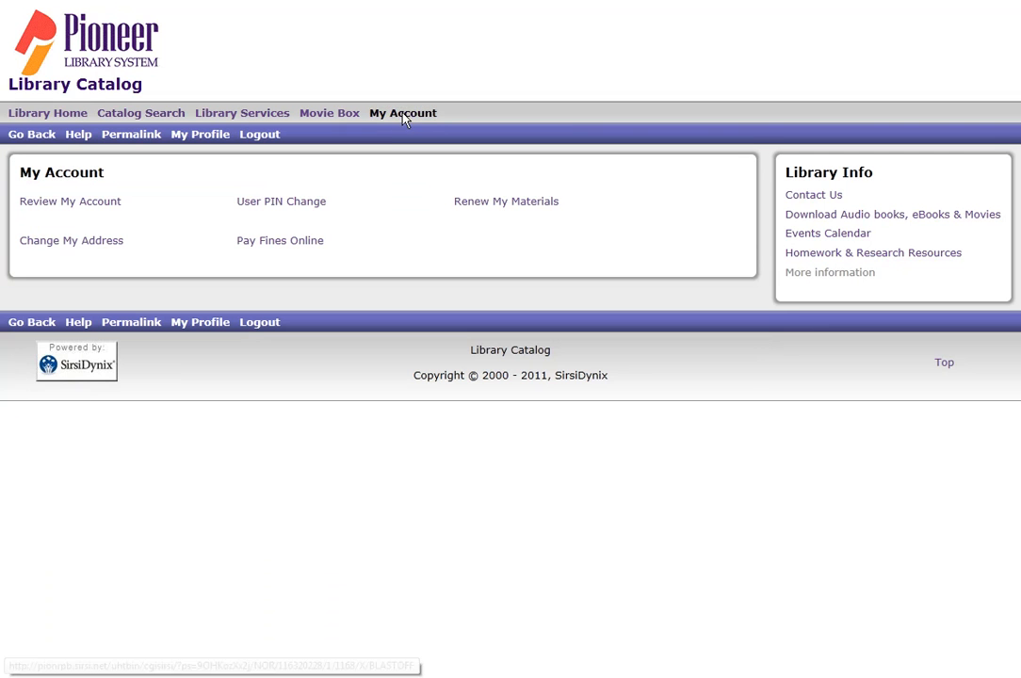
{"action": "mouse_move", "coordinate": [71, 240]}
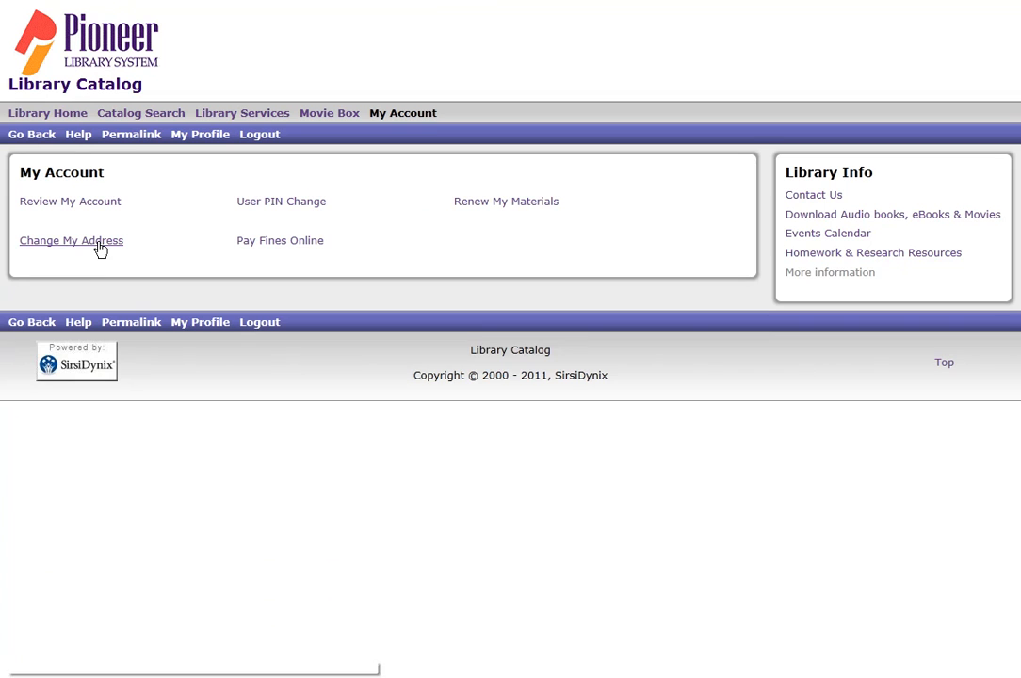
{"action": "left_click", "coordinate": [71, 240]}
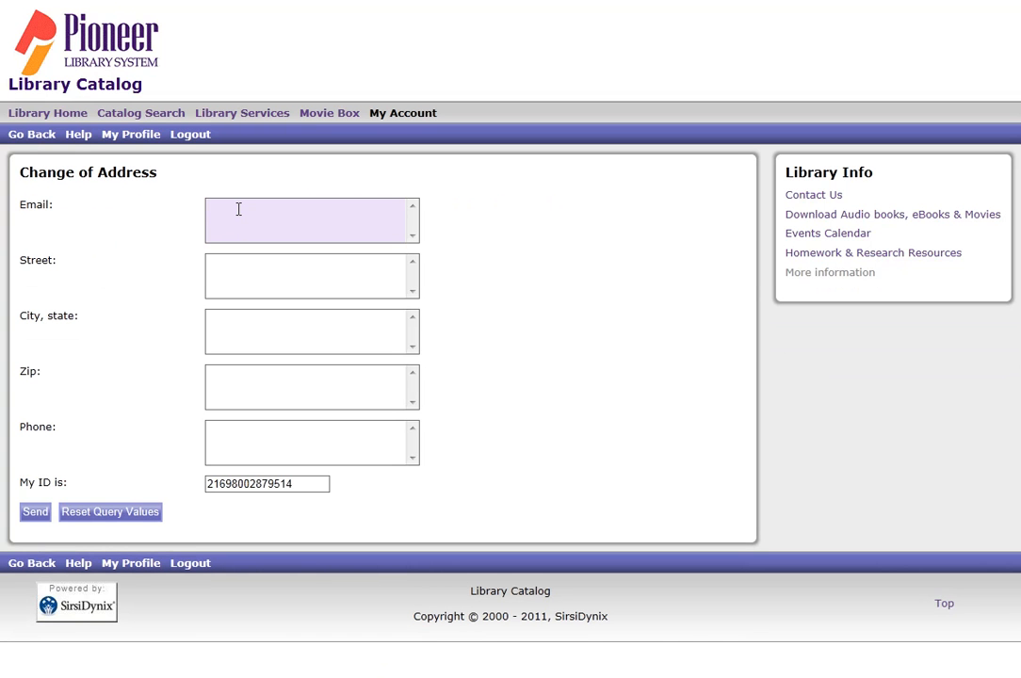
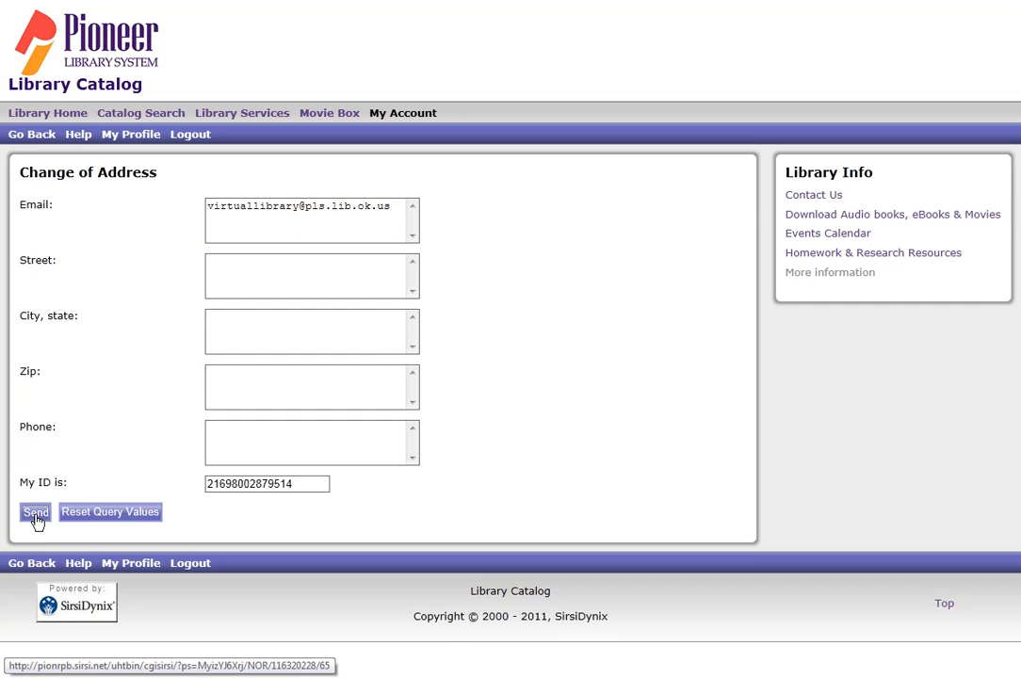
{"action": "left_click", "coordinate": [35, 511]}
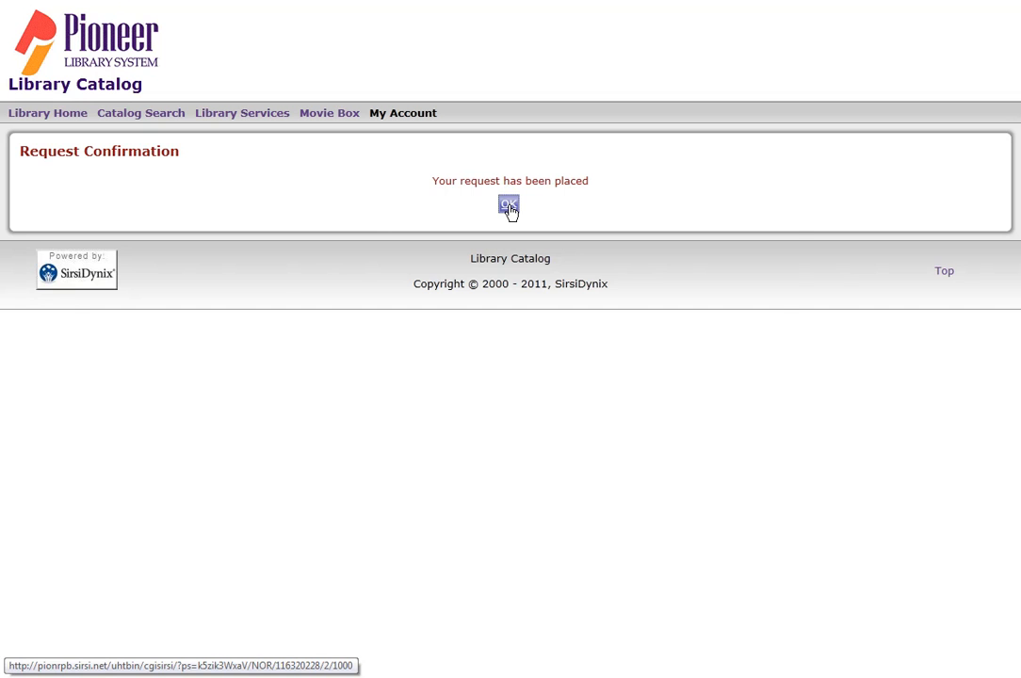
{"action": "left_click", "coordinate": [508, 207]}
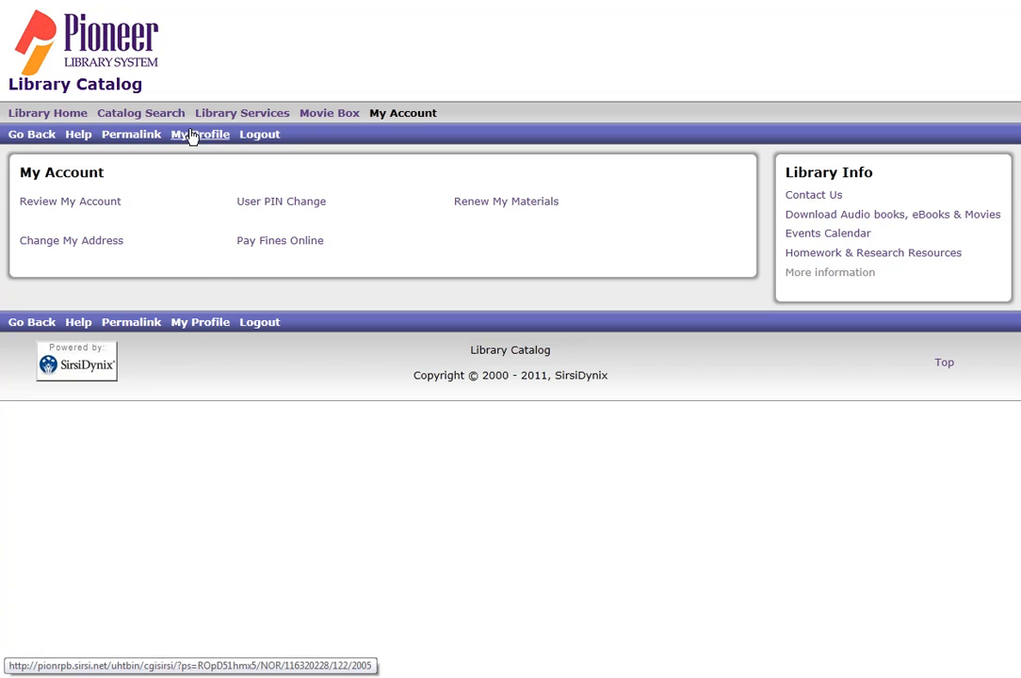
{"action": "mouse_move", "coordinate": [198, 337]}
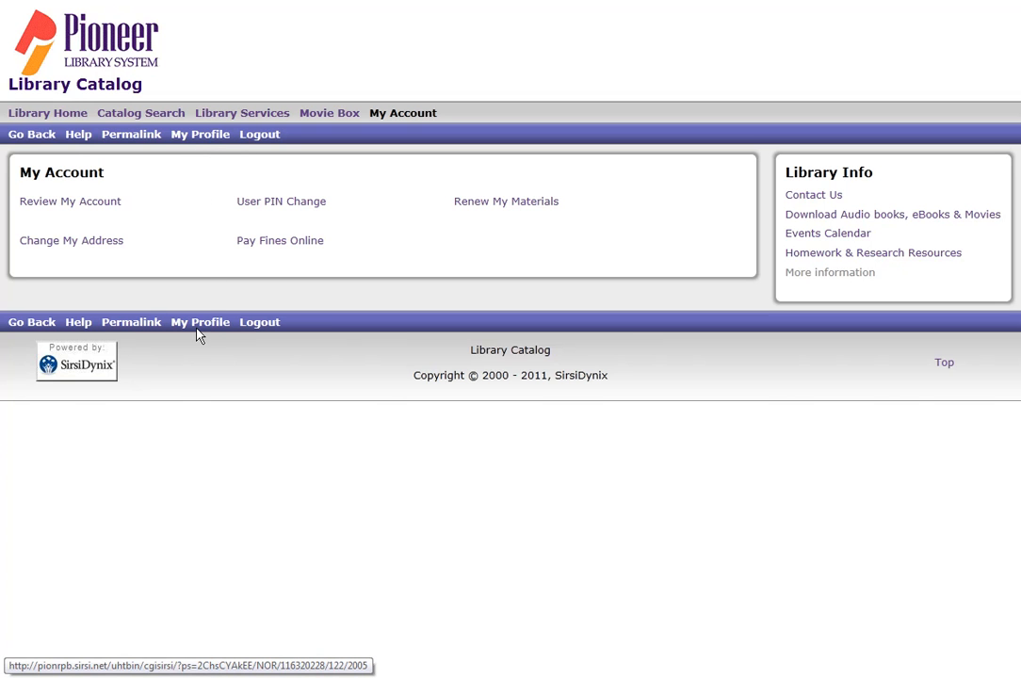
{"action": "mouse_move", "coordinate": [200, 321]}
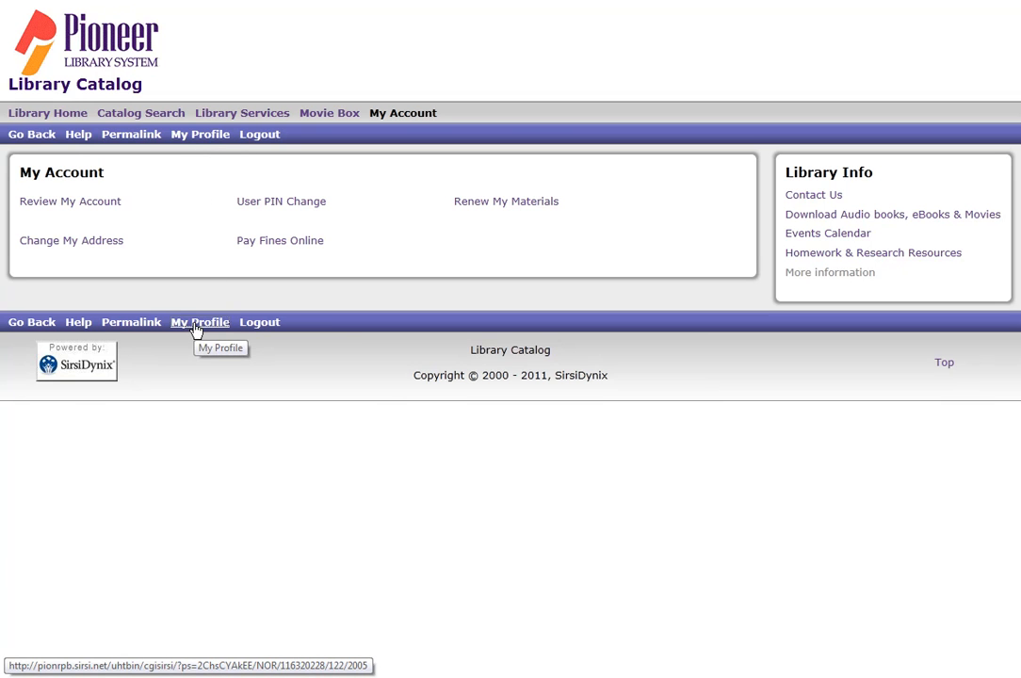
In My Profile, enable counting checked-out authors and subjects as My Favorites, and save.
{"action": "left_click", "coordinate": [200, 322]}
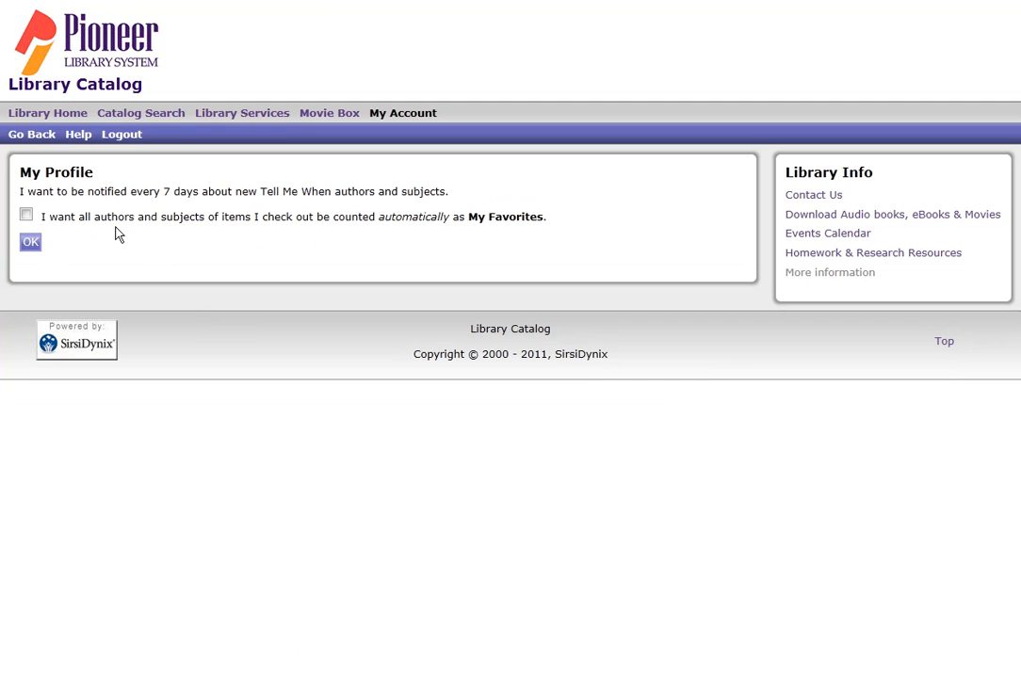
{"action": "mouse_move", "coordinate": [155, 237]}
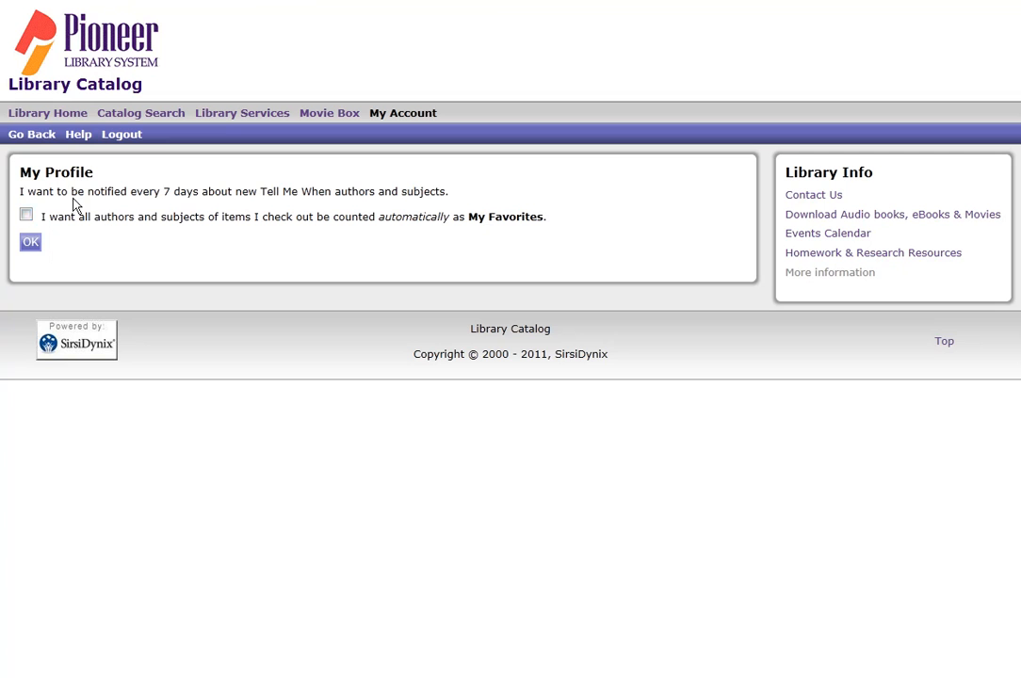
{"action": "left_click", "coordinate": [25, 213]}
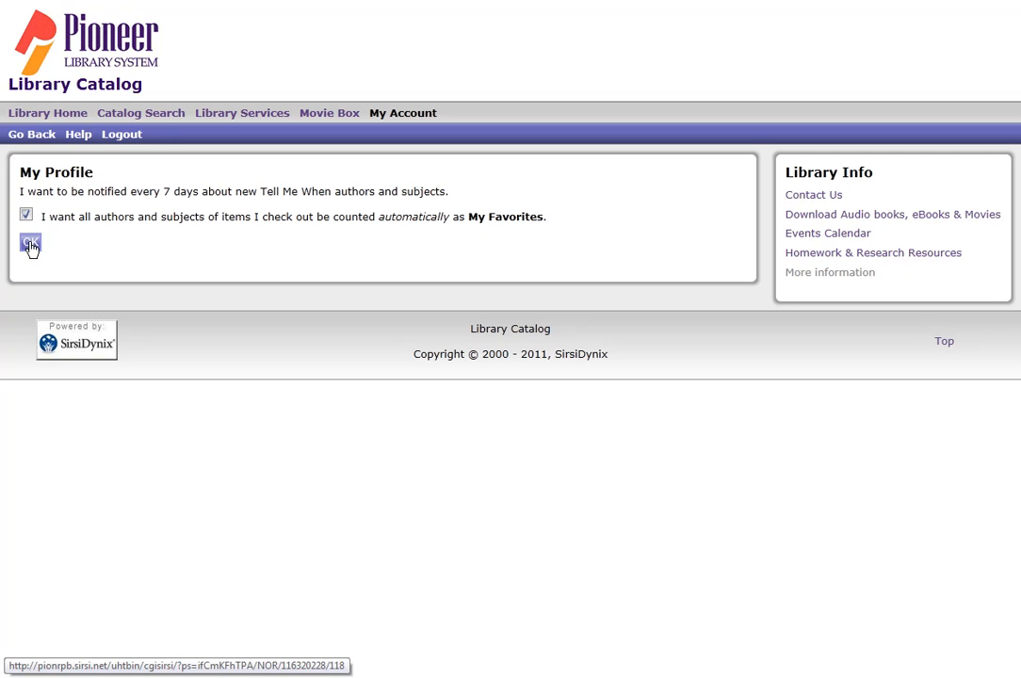
{"action": "left_click", "coordinate": [31, 244]}
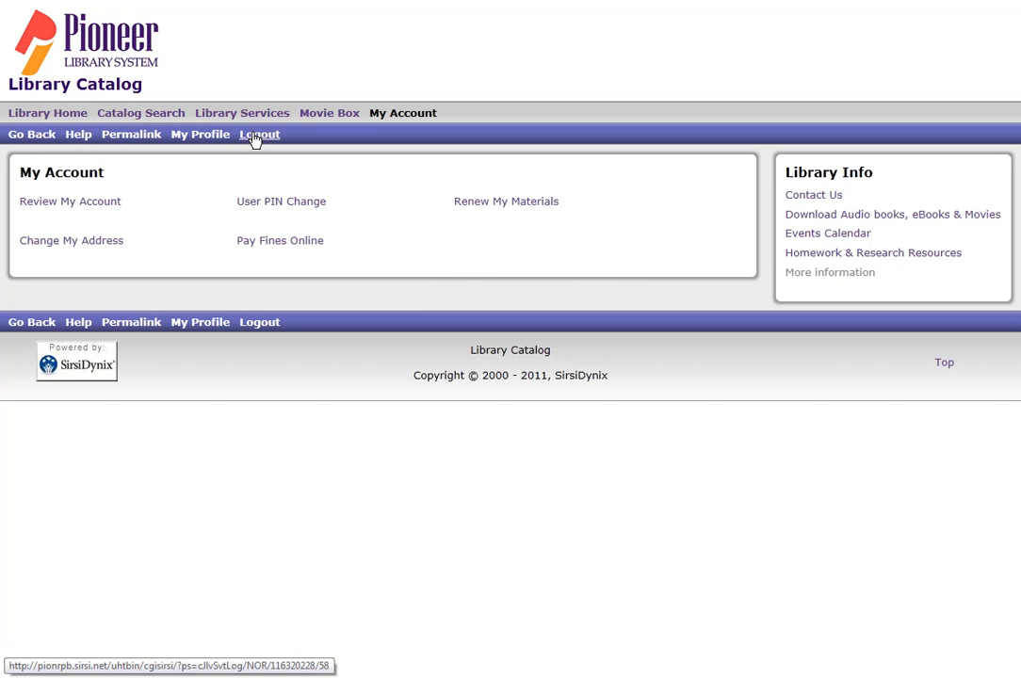
{"action": "left_click", "coordinate": [259, 134]}
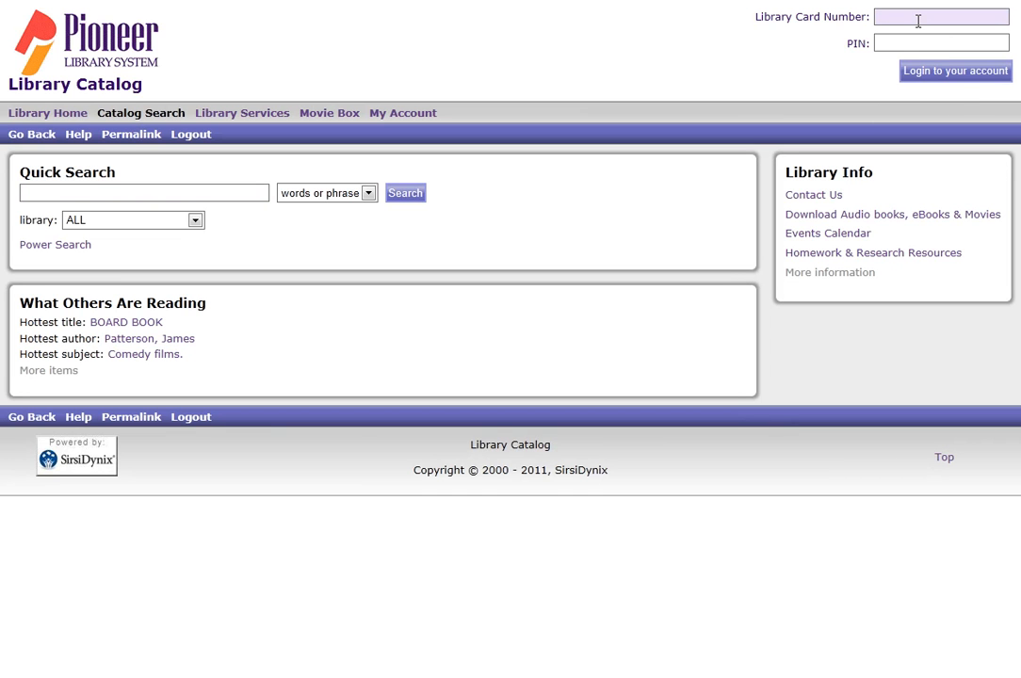
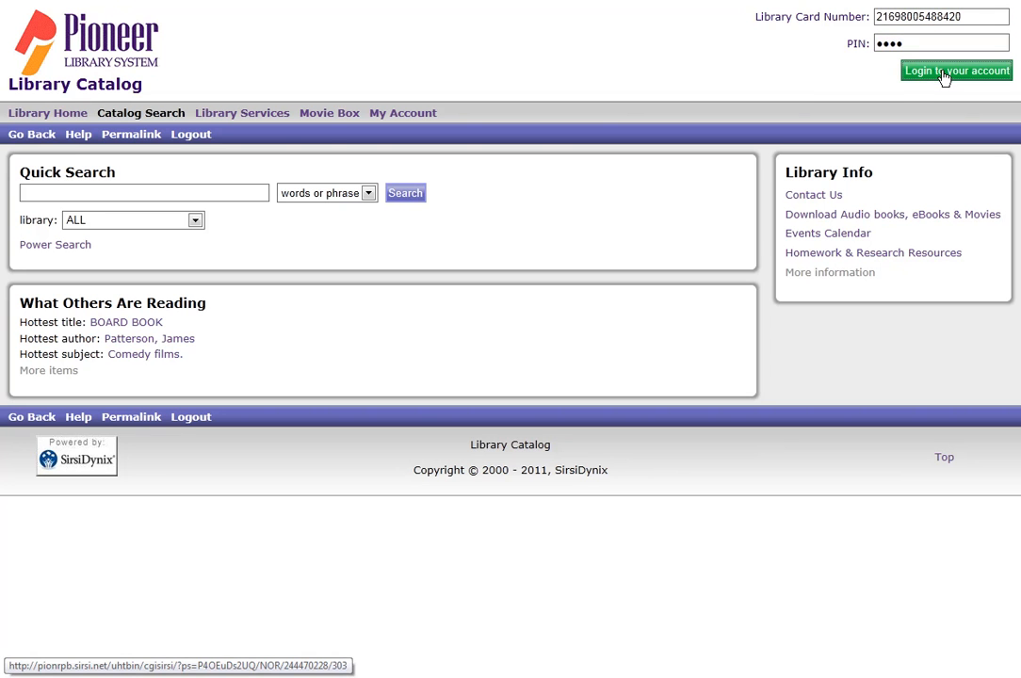
{"action": "left_click", "coordinate": [956, 70]}
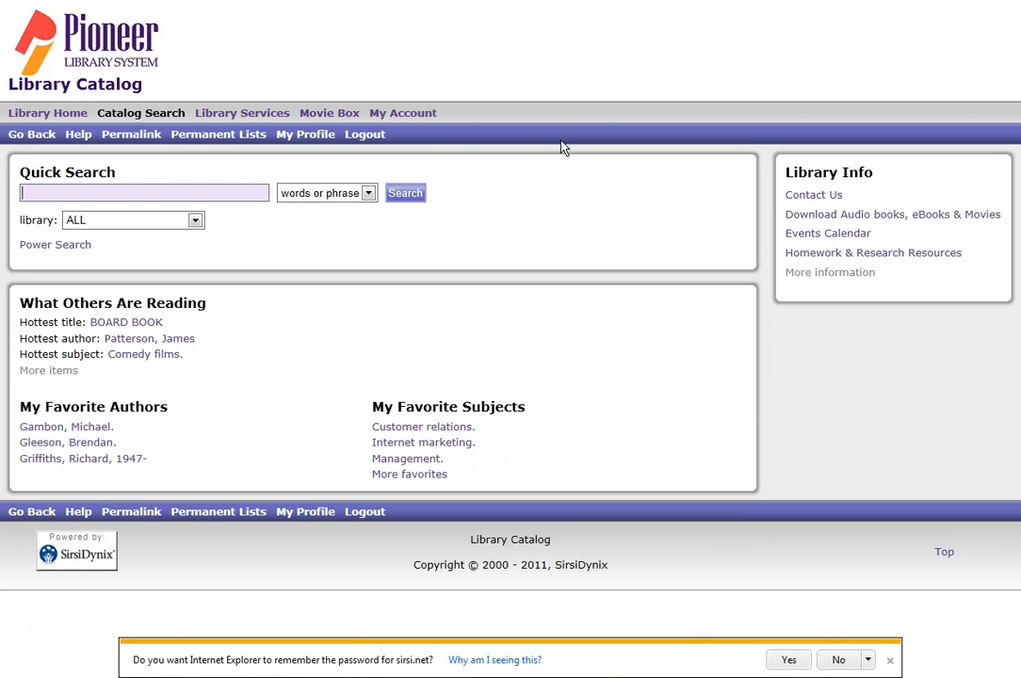
{"action": "left_click", "coordinate": [890, 659]}
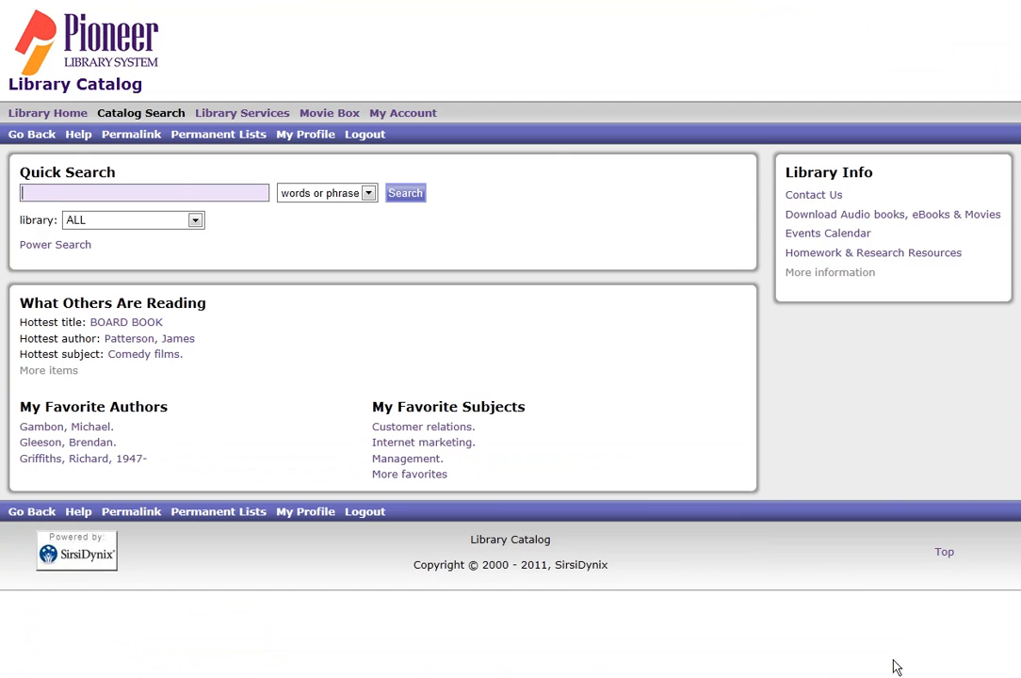
{"action": "mouse_move", "coordinate": [154, 390]}
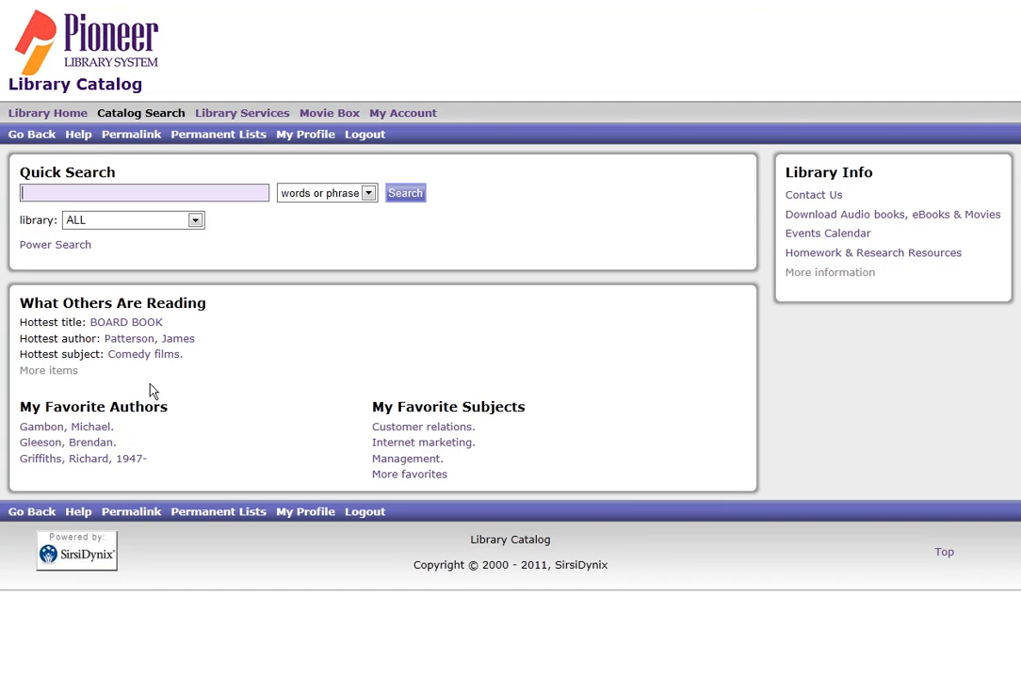
{"action": "mouse_move", "coordinate": [49, 406]}
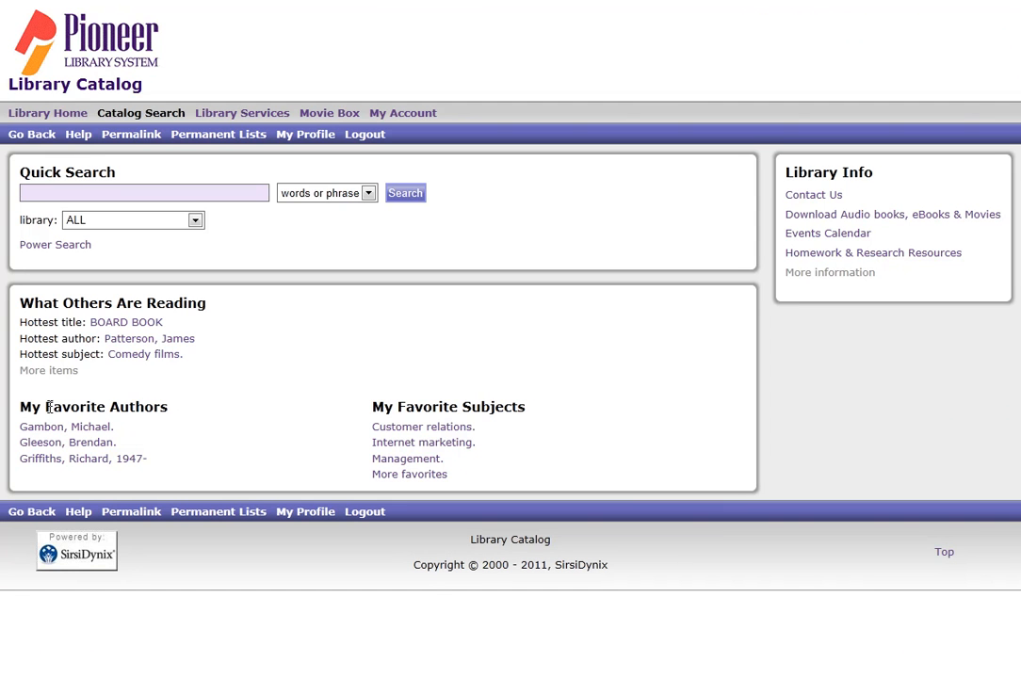
{"action": "mouse_move", "coordinate": [156, 412]}
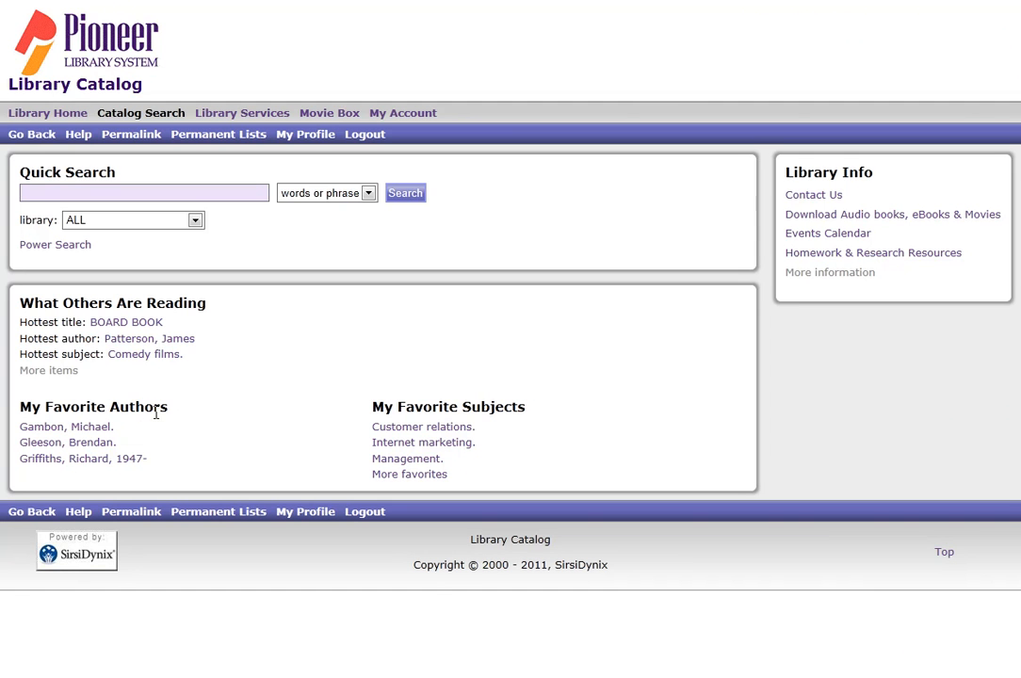
{"action": "mouse_move", "coordinate": [507, 413]}
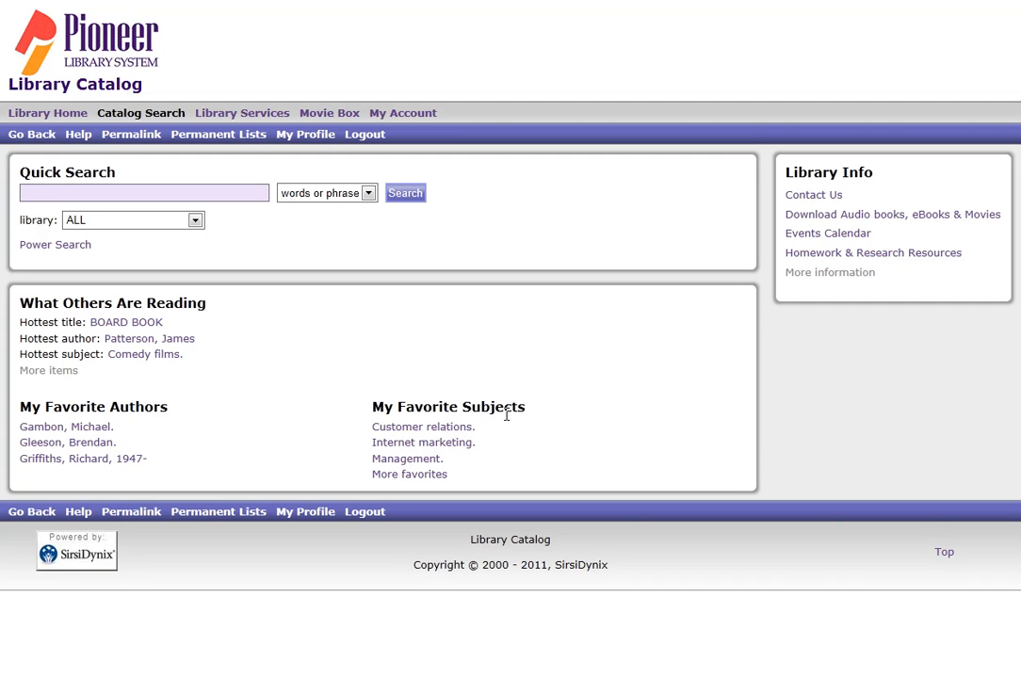
{"action": "mouse_move", "coordinate": [434, 371]}
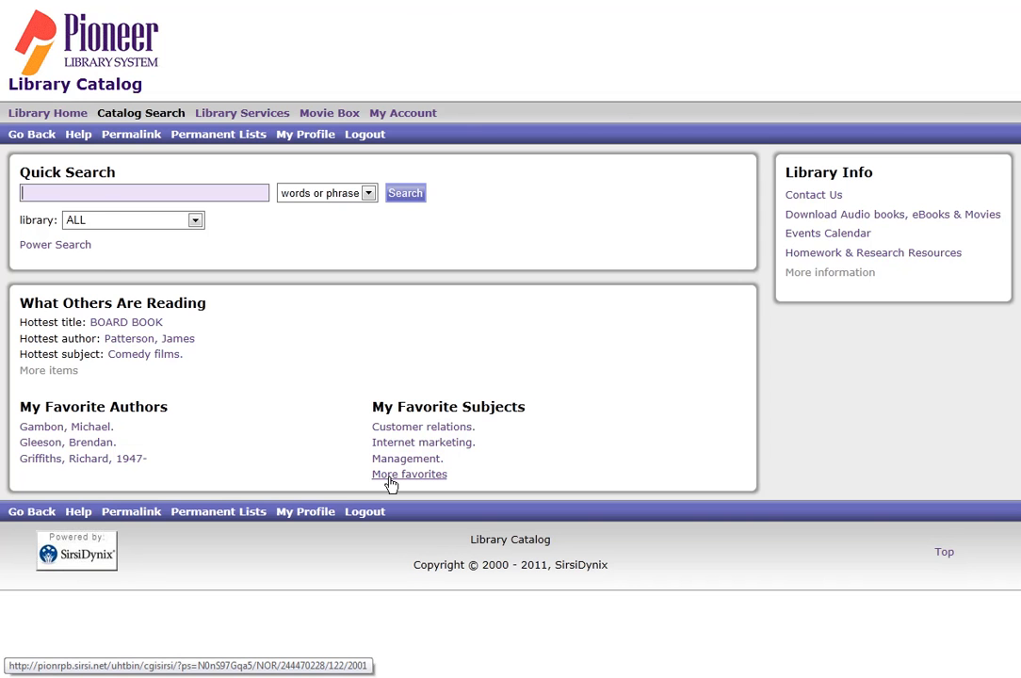
Show the full favorites page listing ten authors and four subjects.
{"action": "left_click", "coordinate": [410, 474]}
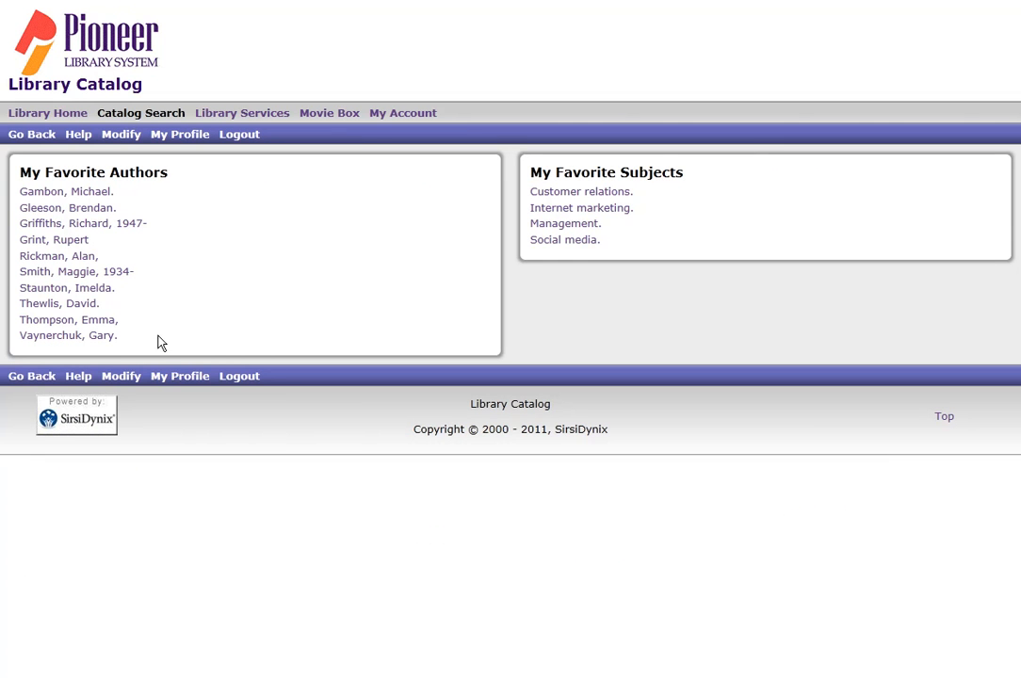
{"action": "mouse_move", "coordinate": [173, 321]}
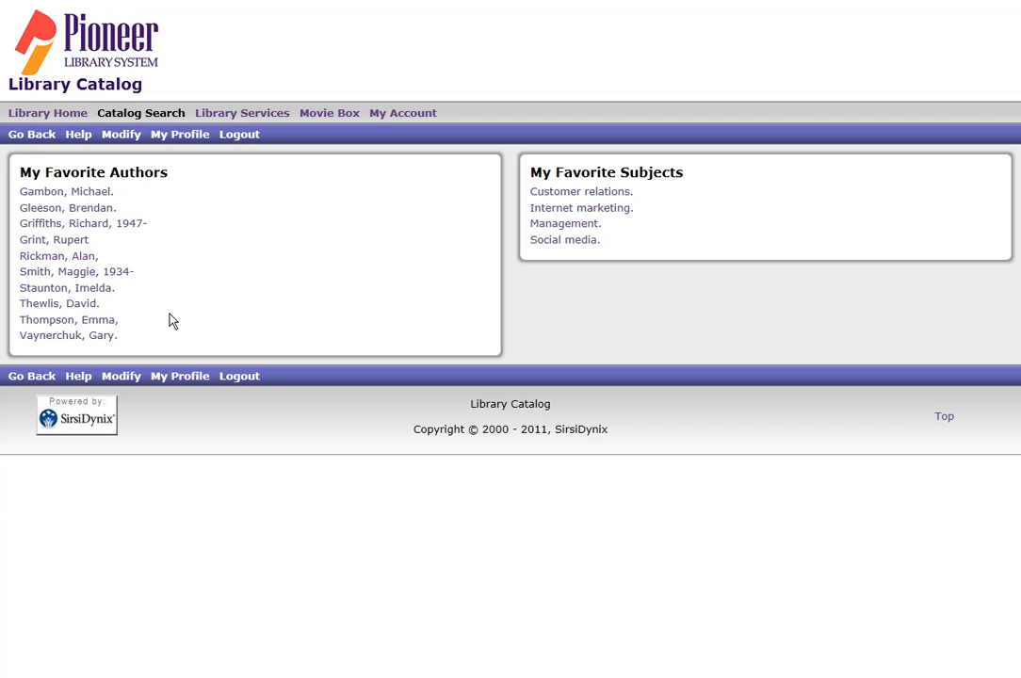
{"action": "mouse_move", "coordinate": [707, 260]}
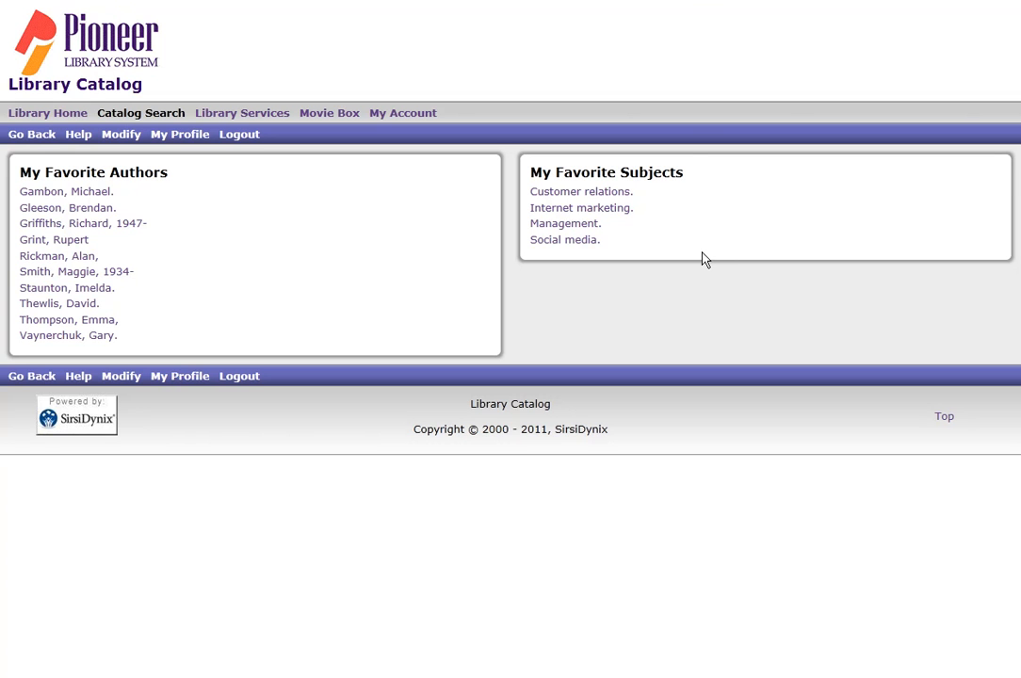
{"action": "mouse_move", "coordinate": [162, 182]}
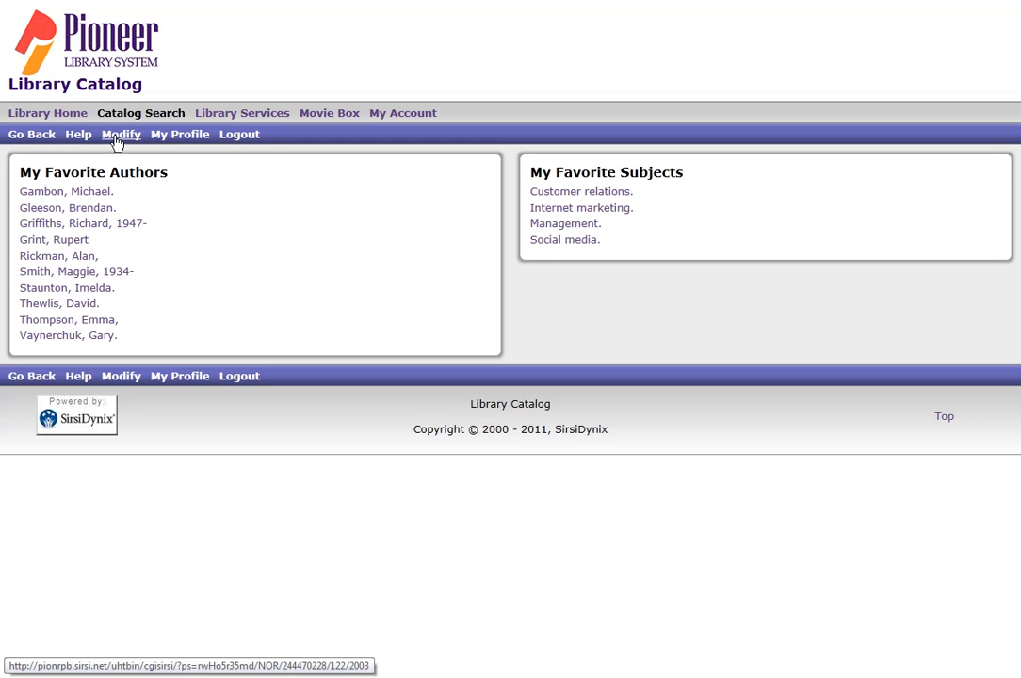
{"action": "mouse_move", "coordinate": [121, 376]}
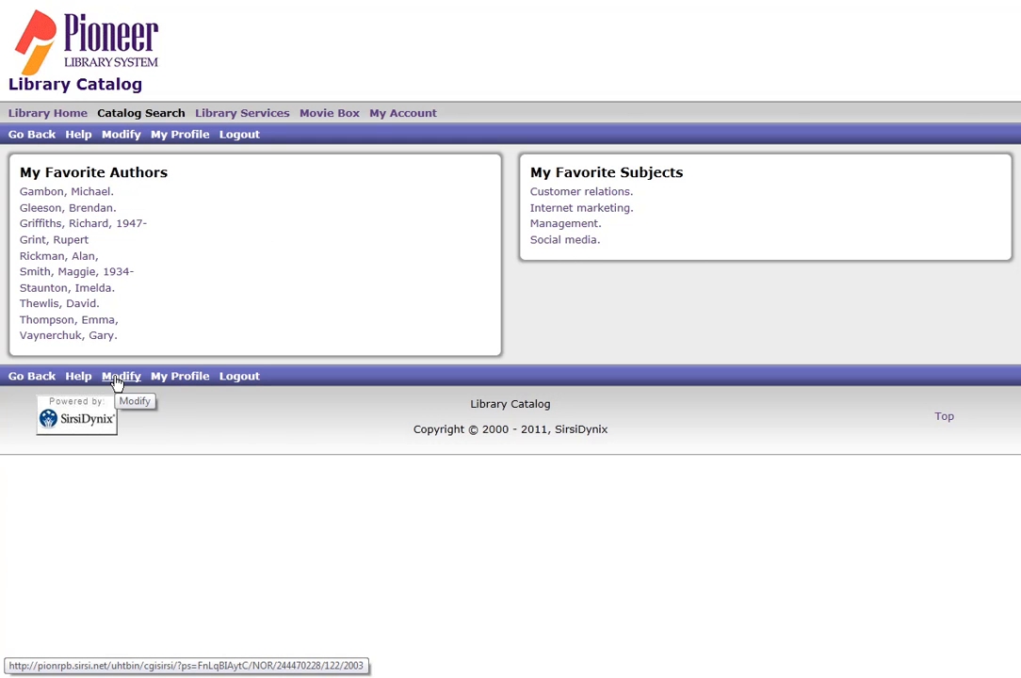
{"action": "mouse_move", "coordinate": [122, 376]}
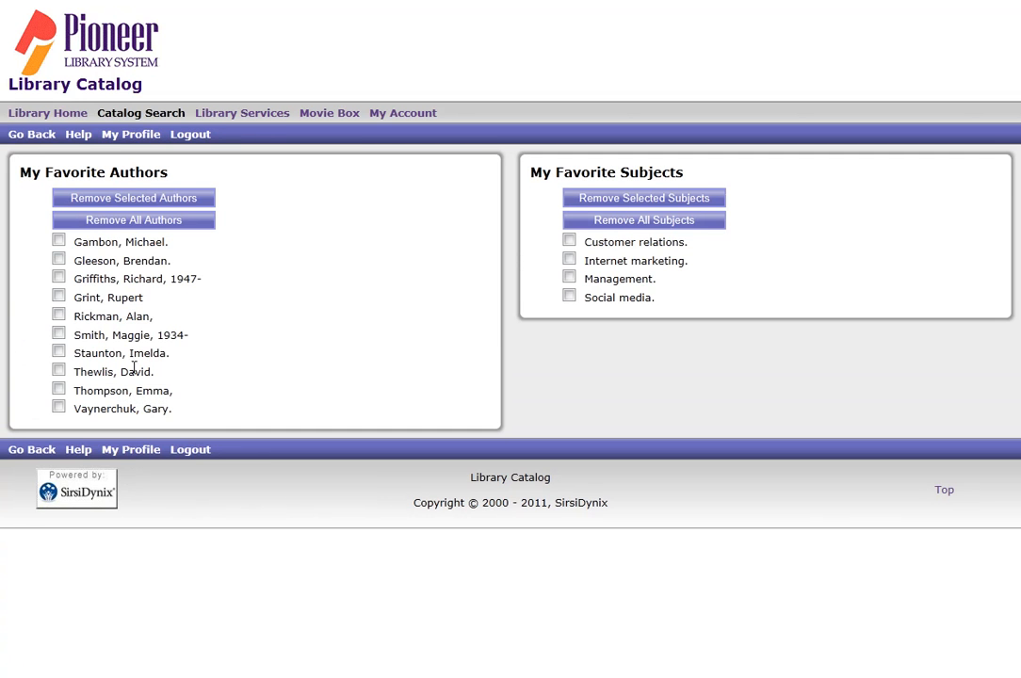
Tick Grint, Rupert and remove it from favorite authors, leaving nine authors.
{"action": "left_click", "coordinate": [58, 390]}
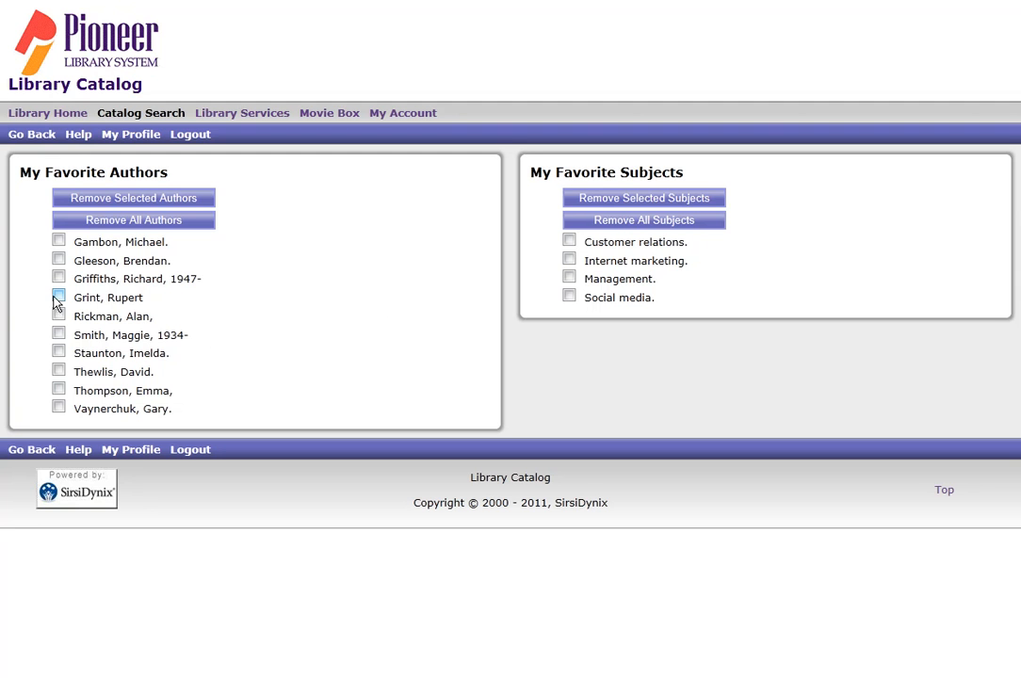
{"action": "left_click", "coordinate": [59, 297]}
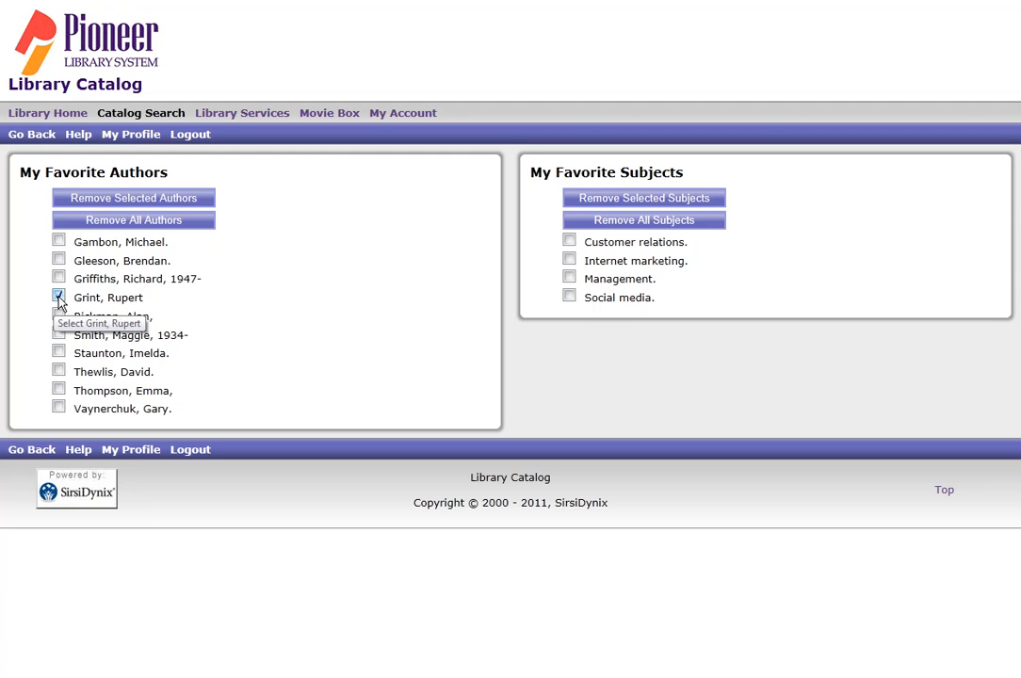
{"action": "left_click", "coordinate": [59, 297]}
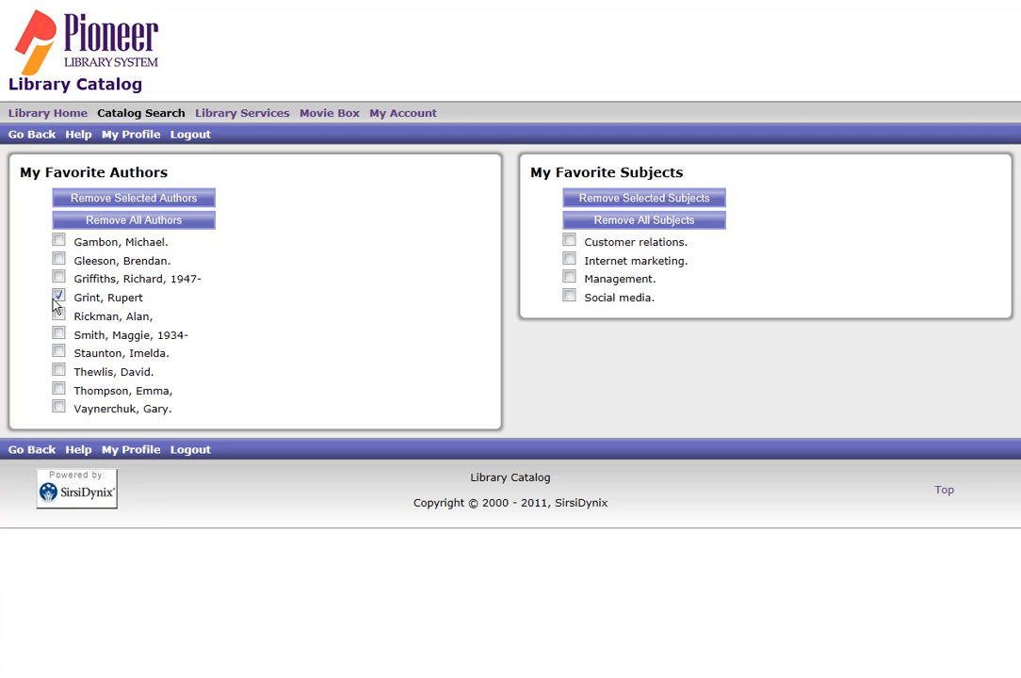
{"action": "mouse_move", "coordinate": [99, 202]}
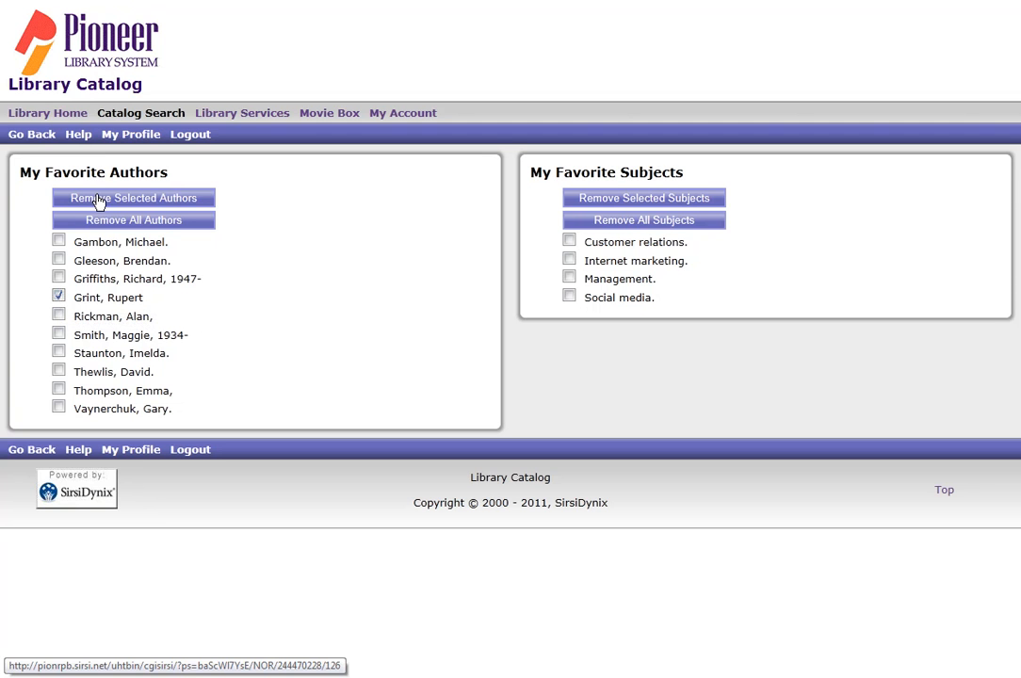
{"action": "left_click", "coordinate": [132, 198]}
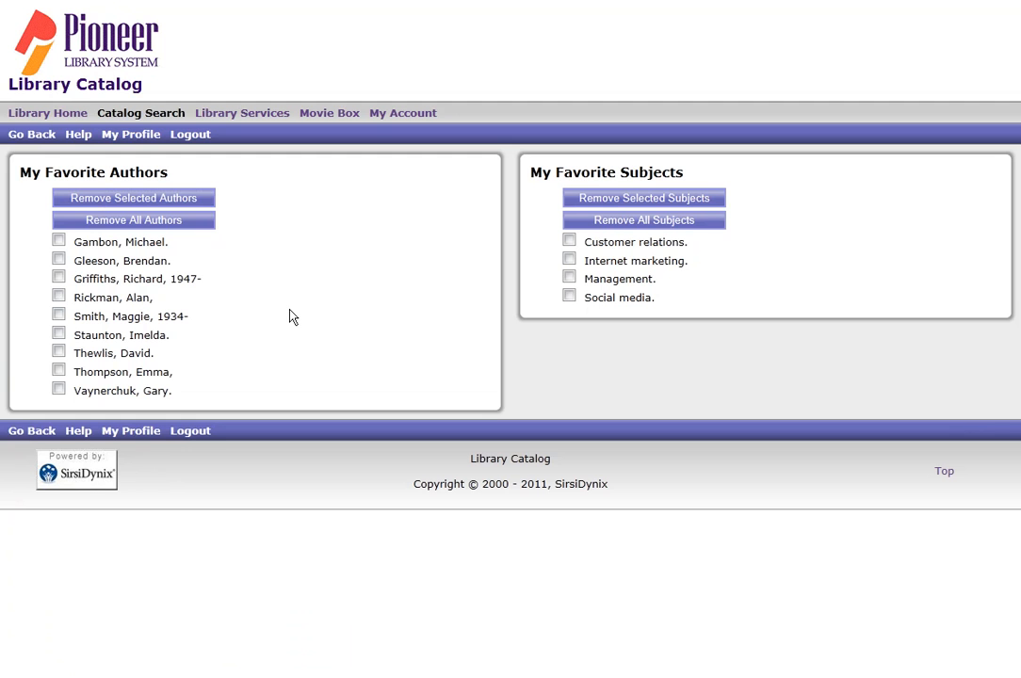
{"action": "mouse_move", "coordinate": [134, 262]}
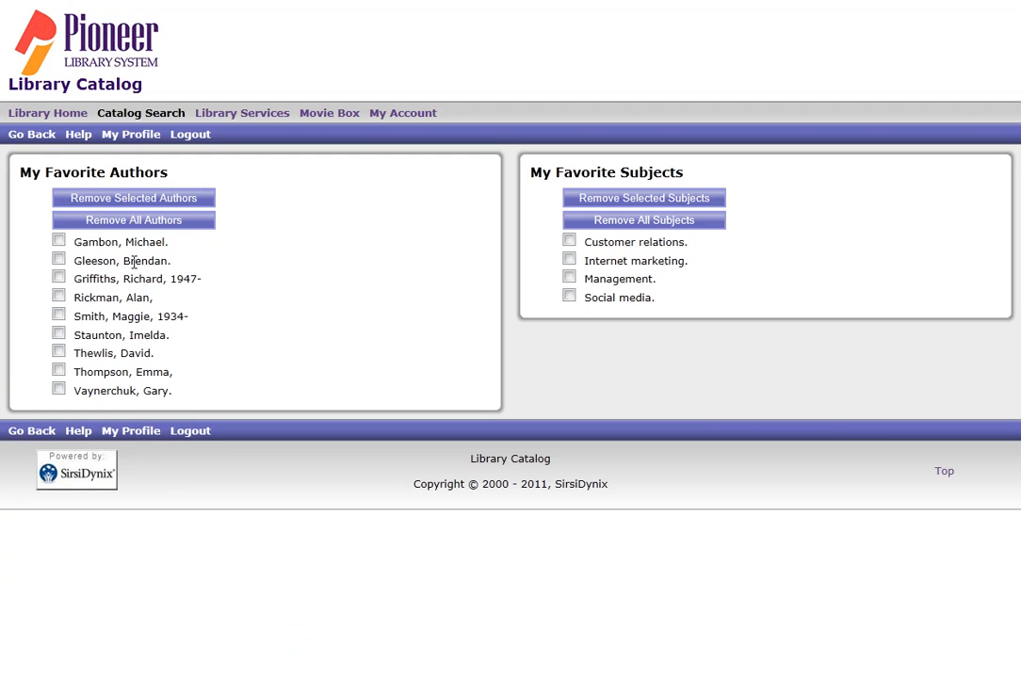
{"action": "mouse_move", "coordinate": [232, 353]}
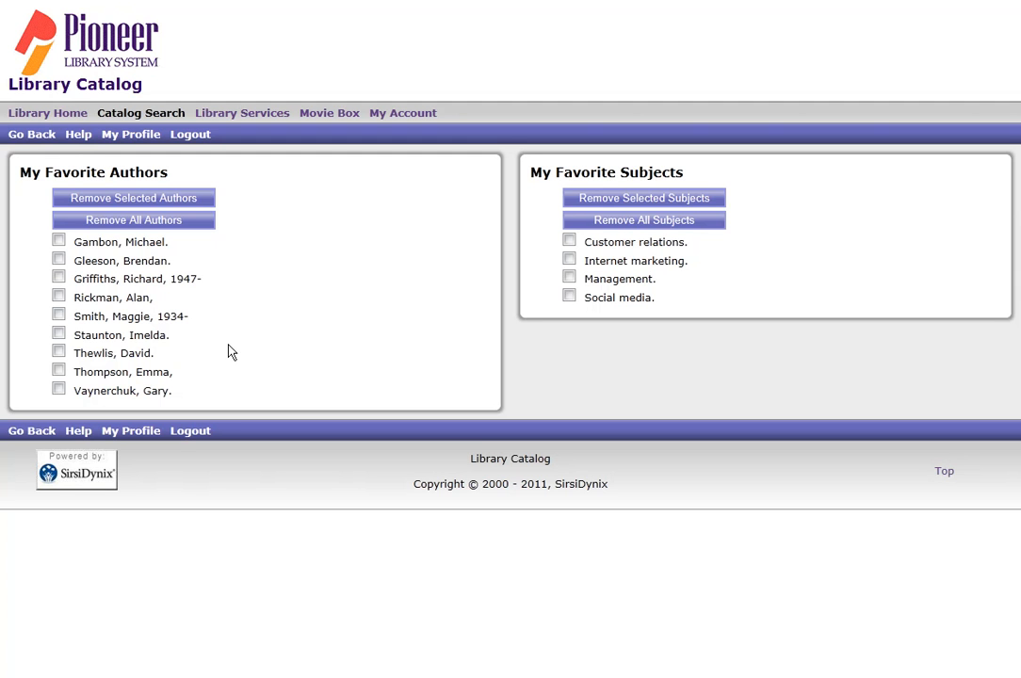
{"action": "mouse_move", "coordinate": [577, 255]}
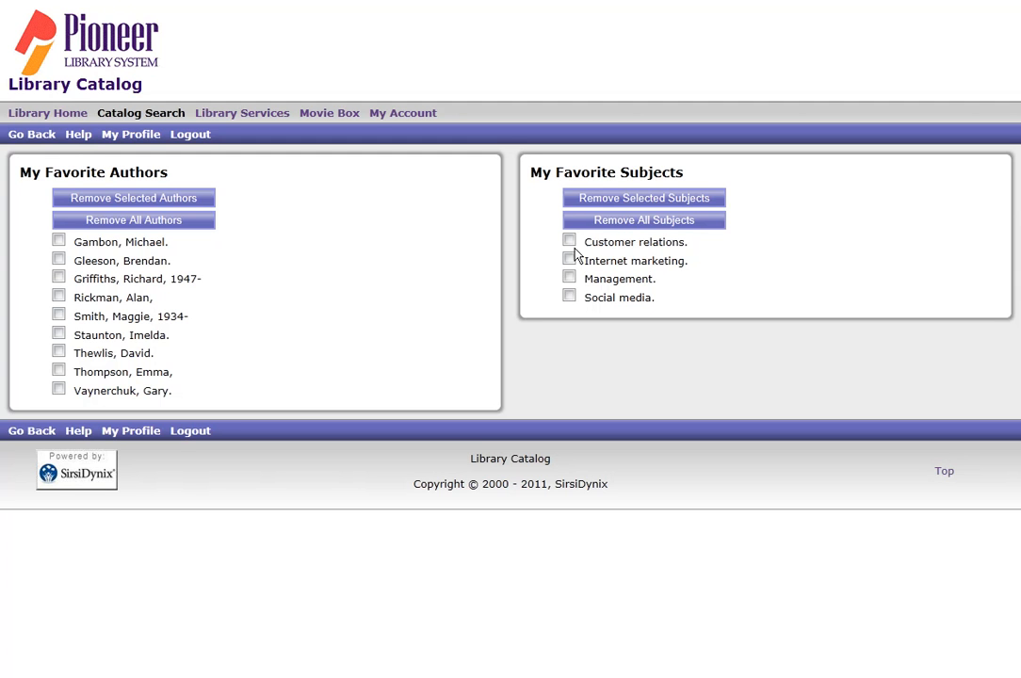
{"action": "left_click", "coordinate": [569, 241]}
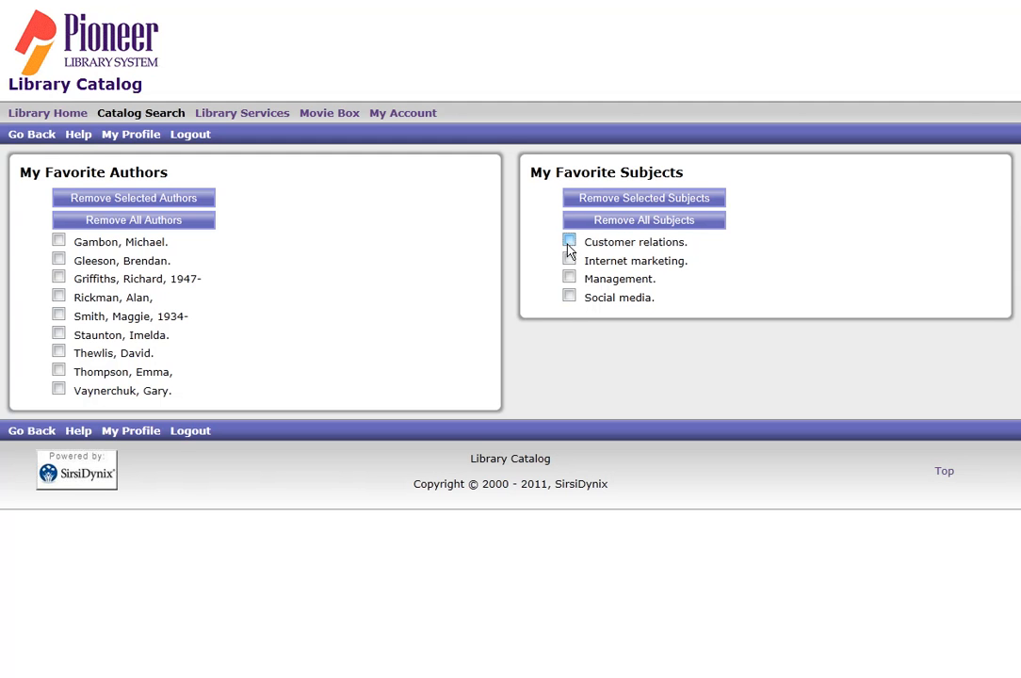
{"action": "left_click", "coordinate": [569, 242]}
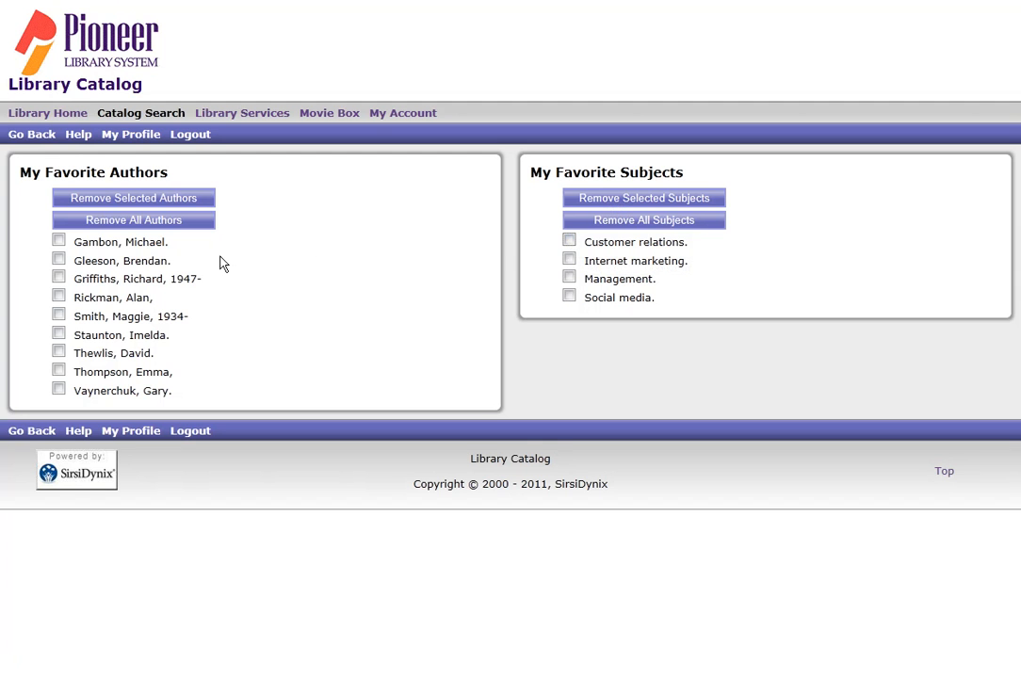
{"action": "mouse_move", "coordinate": [542, 268]}
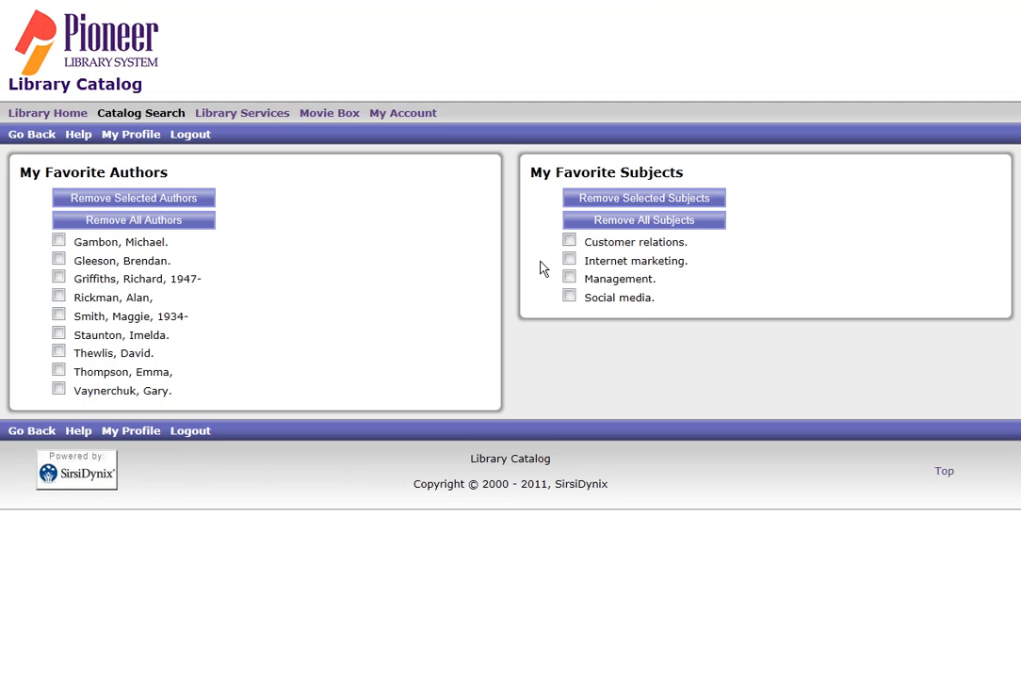
{"action": "mouse_move", "coordinate": [337, 233]}
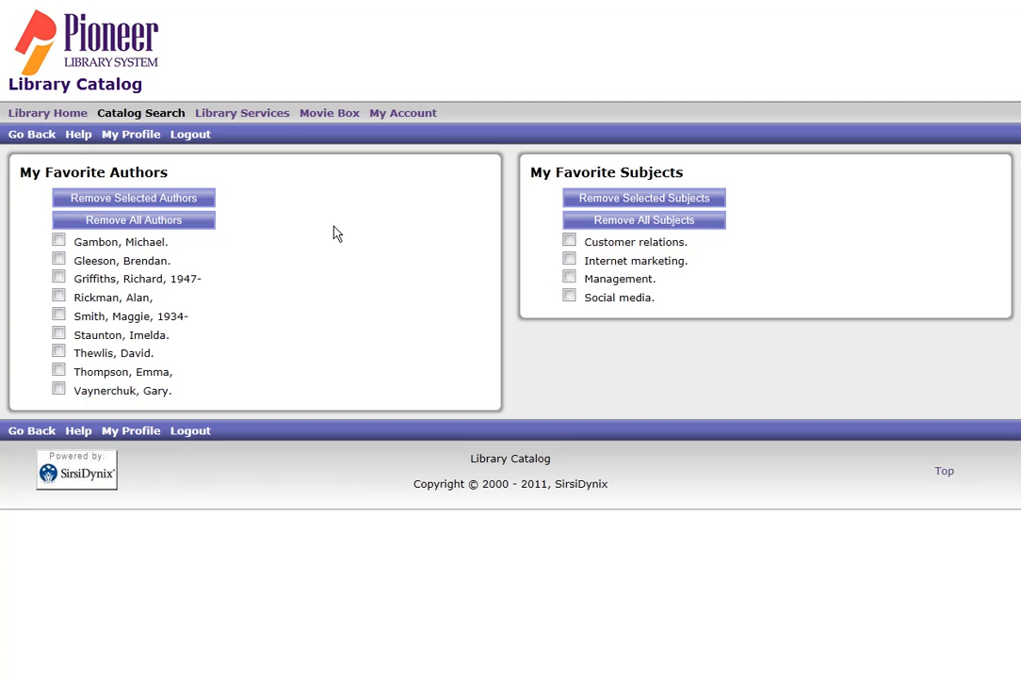
{"action": "mouse_move", "coordinate": [298, 395]}
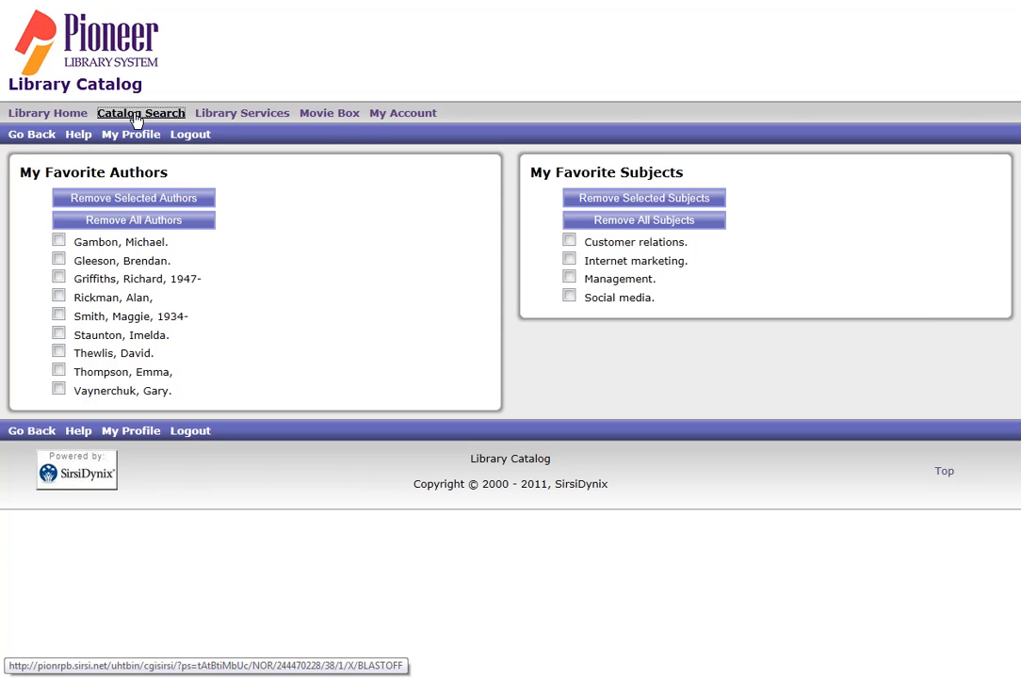
From Catalog Search, open the Customer relations favorite subject and browse its 18 titles.
{"action": "left_click", "coordinate": [140, 112]}
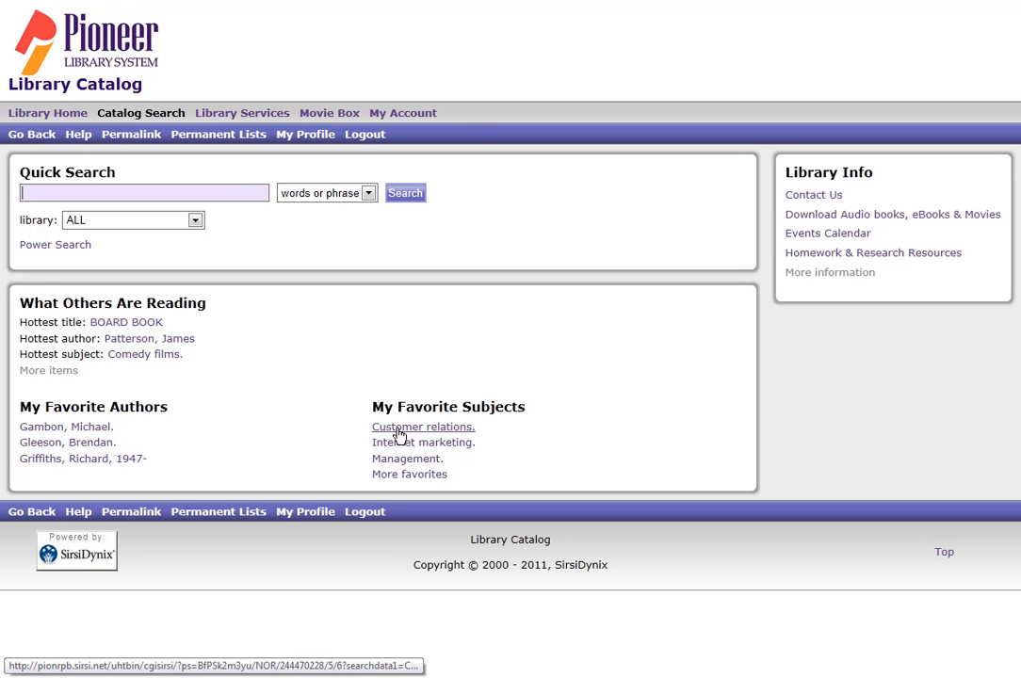
{"action": "left_click", "coordinate": [423, 427]}
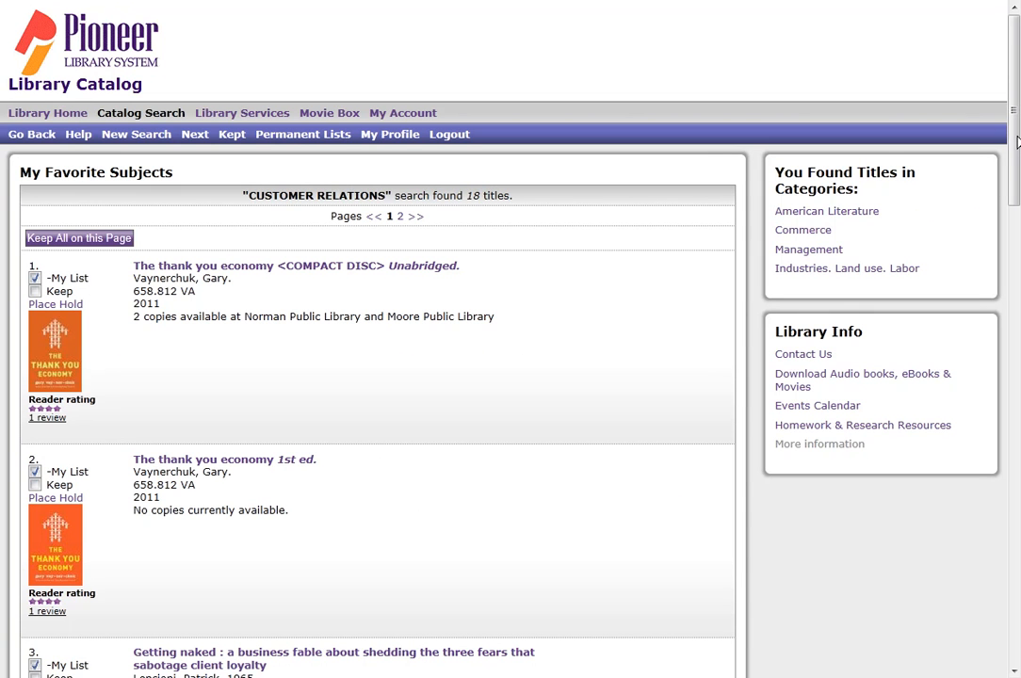
{"action": "scroll", "scroll_direction": "down", "scroll_amount": 3}
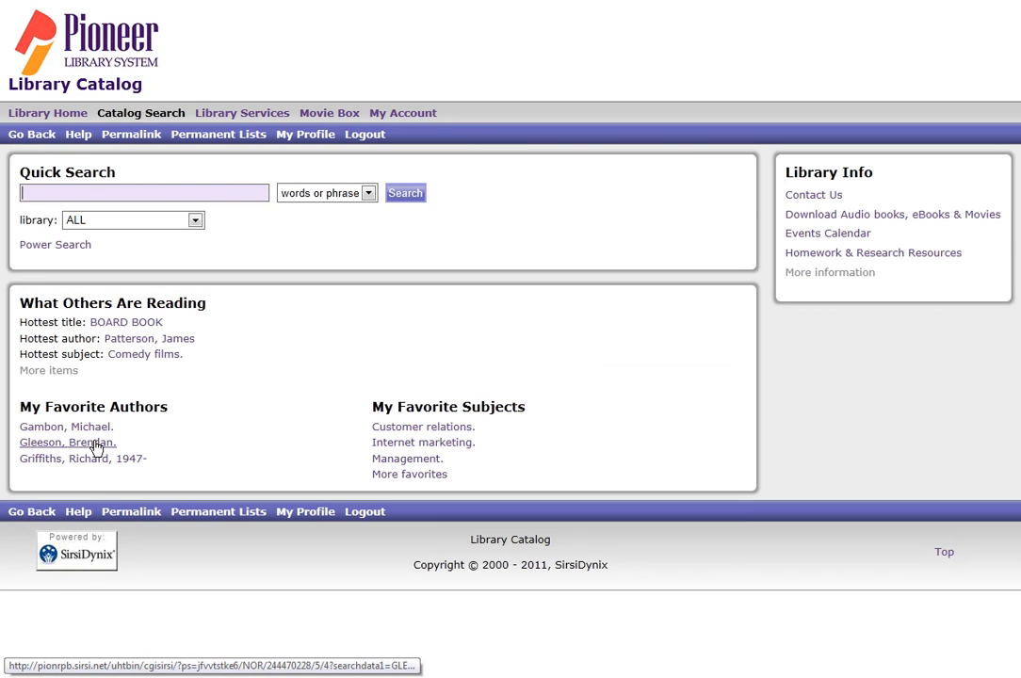
View Gleeson, Brendan's 18 titles, return to Catalog Search, and begin a new quick search.
{"action": "left_click", "coordinate": [66, 441]}
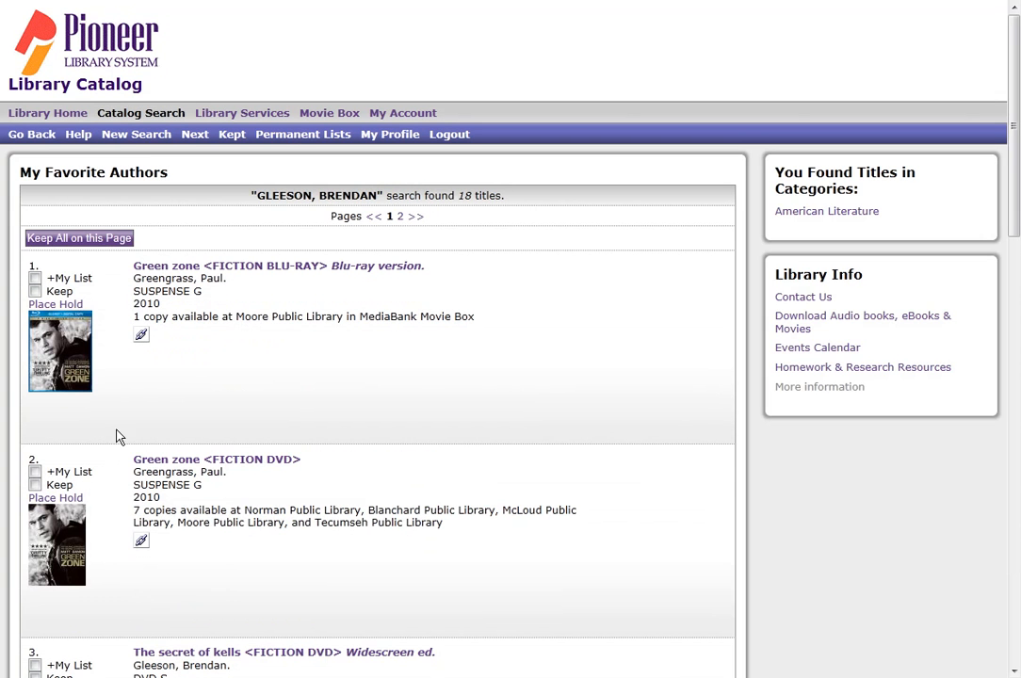
{"action": "left_click", "coordinate": [36, 278]}
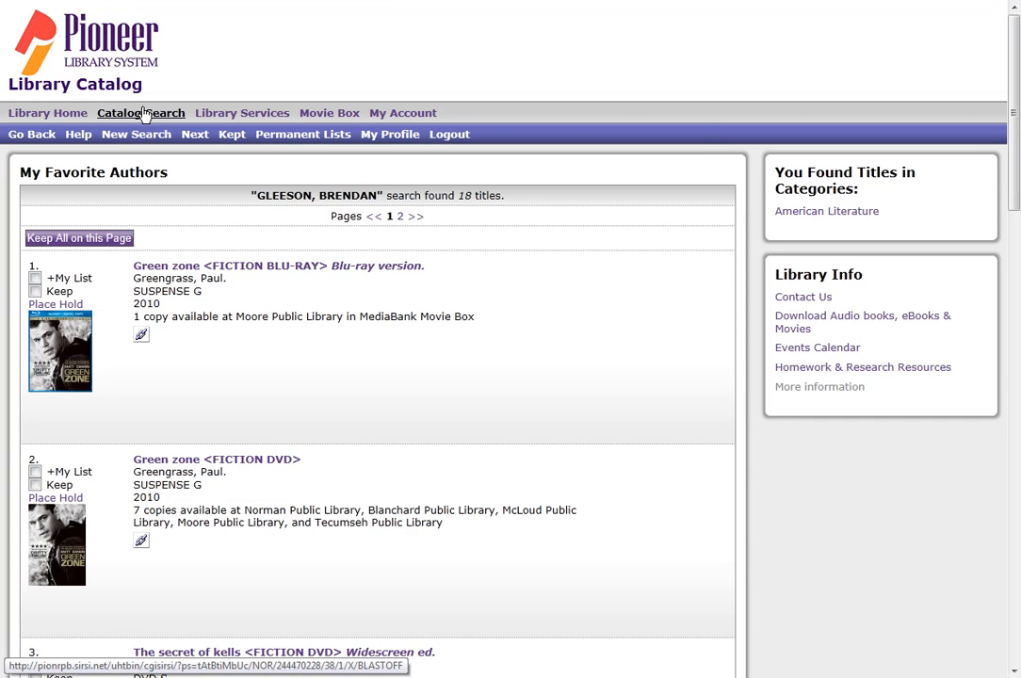
{"action": "left_click", "coordinate": [141, 113]}
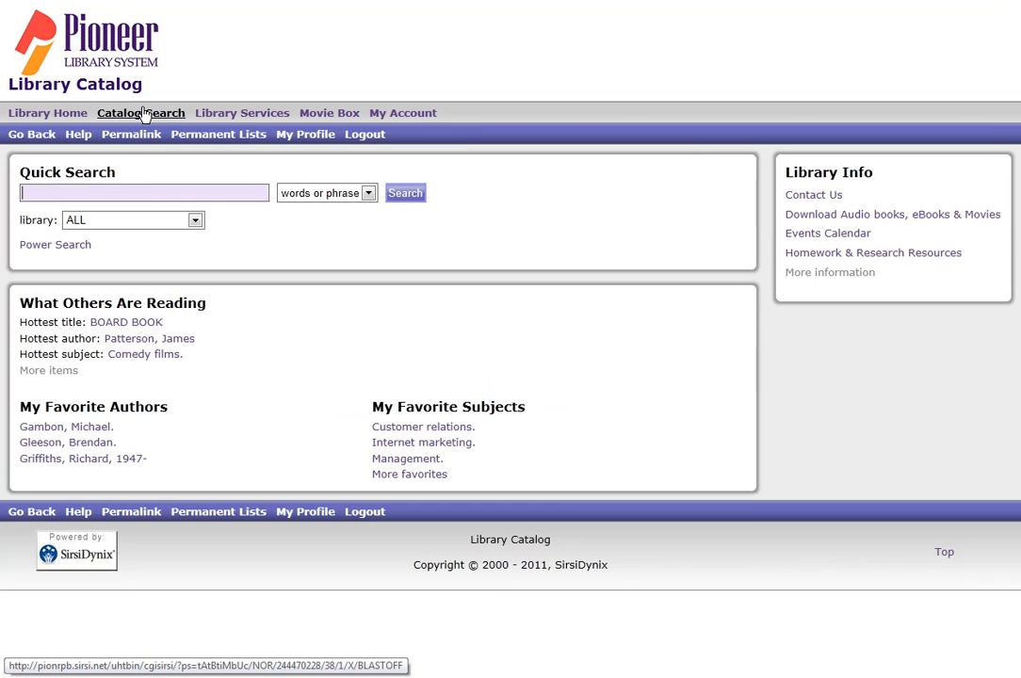
{"action": "type", "text": "vi"}
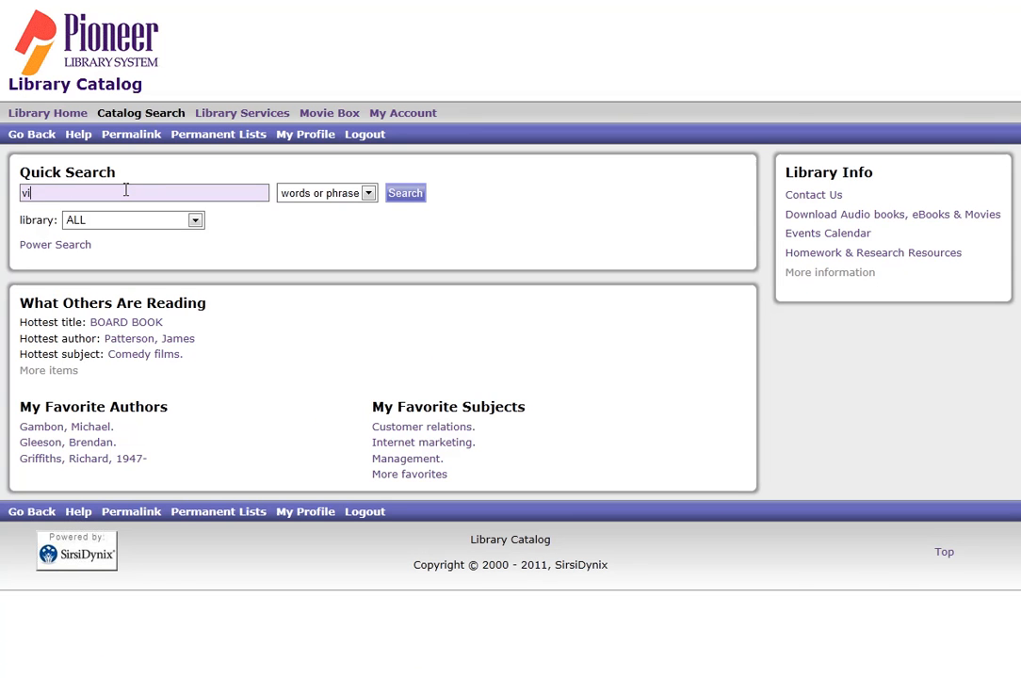